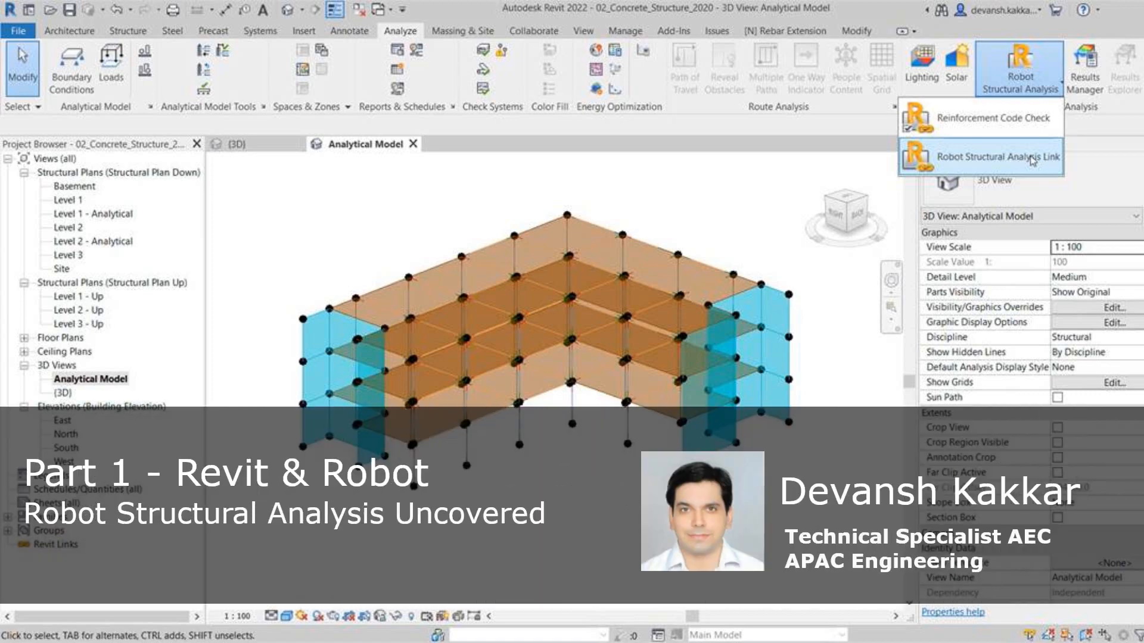
- Open the {3D} view to show the physical L-shaped concrete building
{"action": "left_click", "coordinate": [987, 156]}
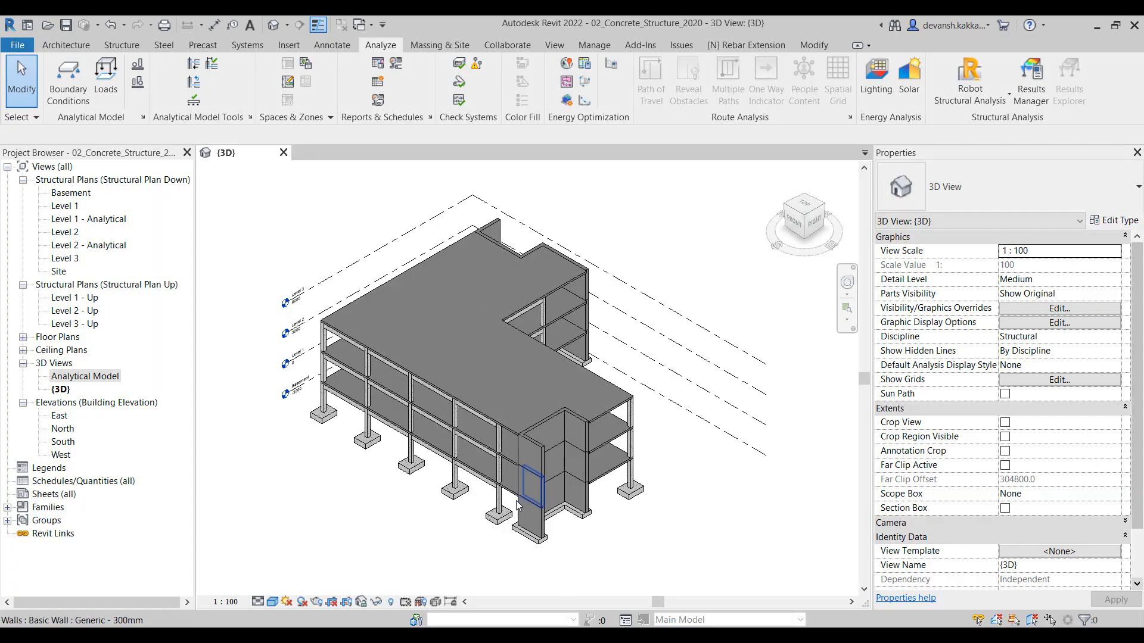
{"action": "mouse_move", "coordinate": [520, 505]}
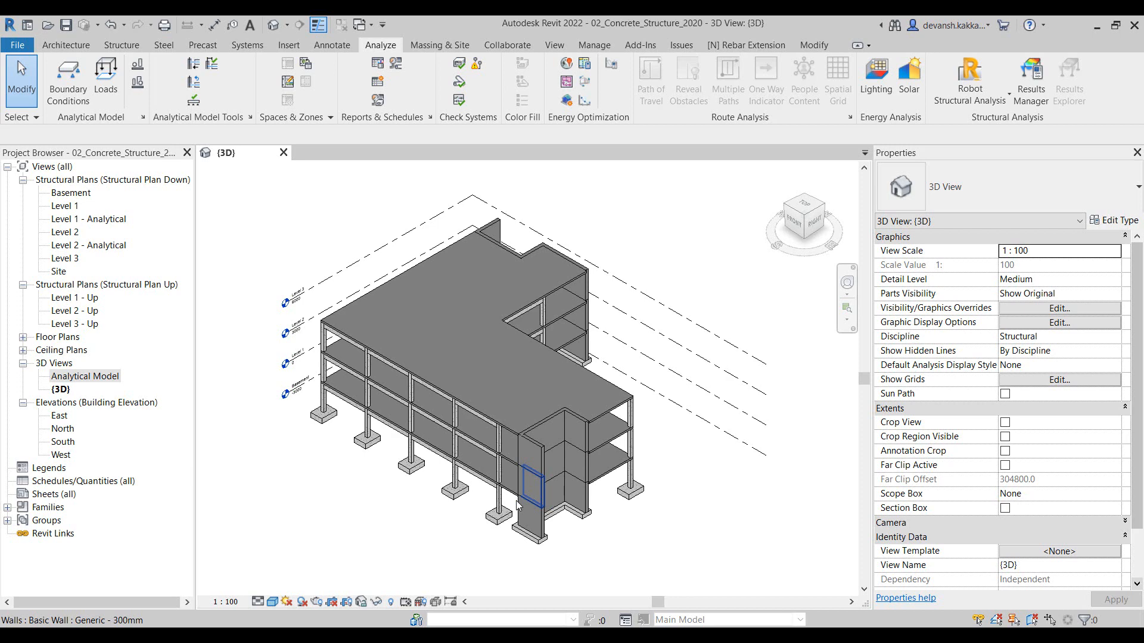
{"action": "left_click", "coordinate": [560, 172]}
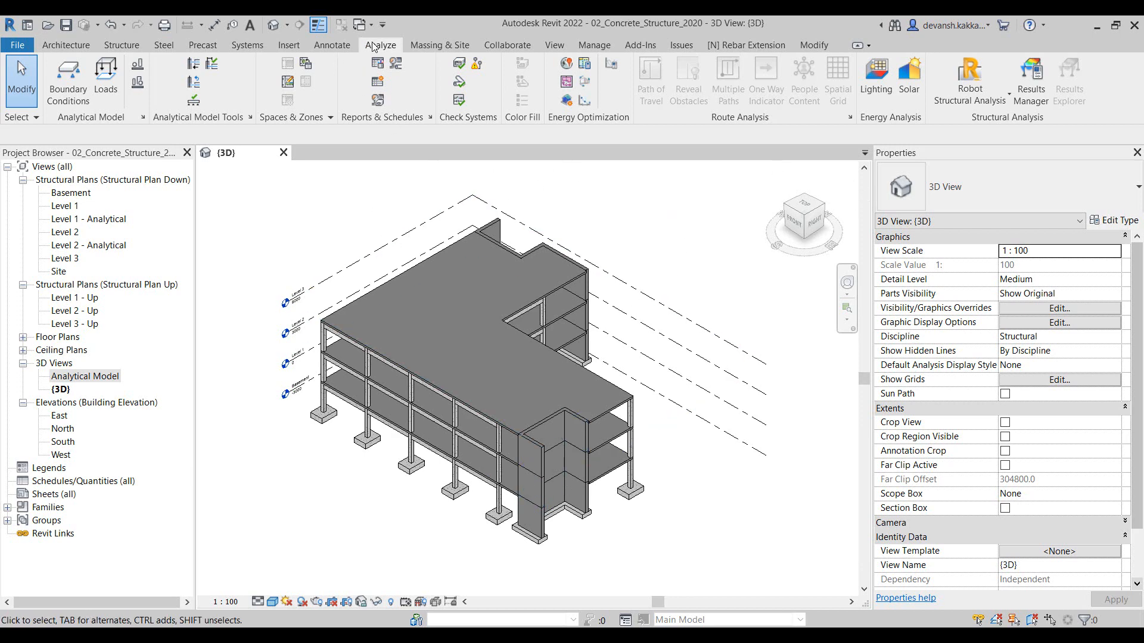
{"action": "mouse_move", "coordinate": [970, 80]}
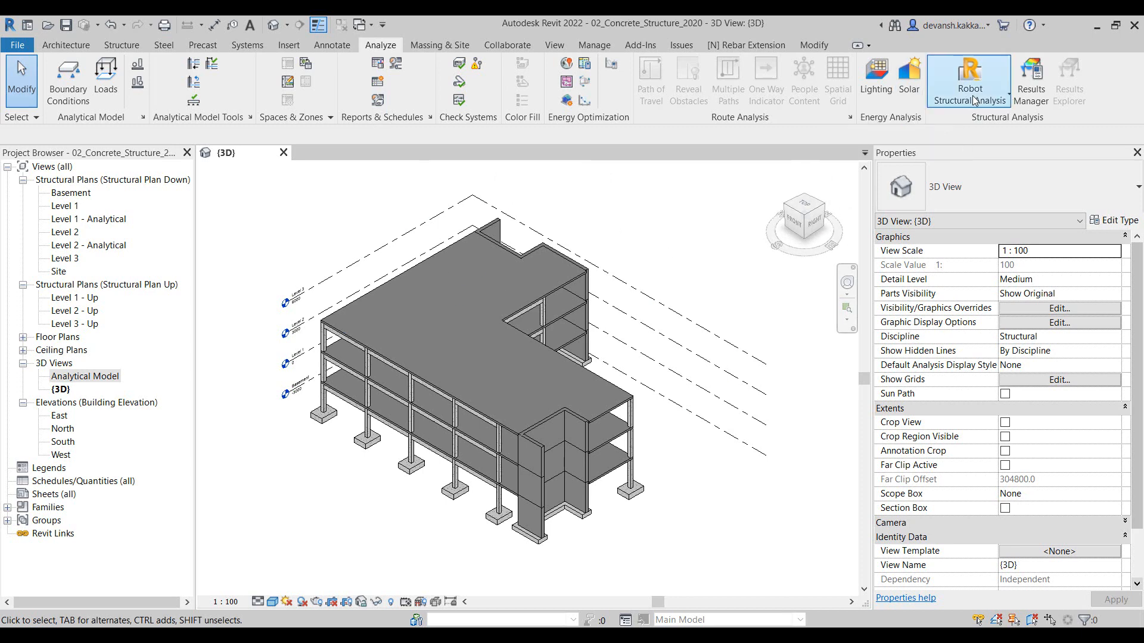
{"action": "mouse_move", "coordinate": [685, 250]}
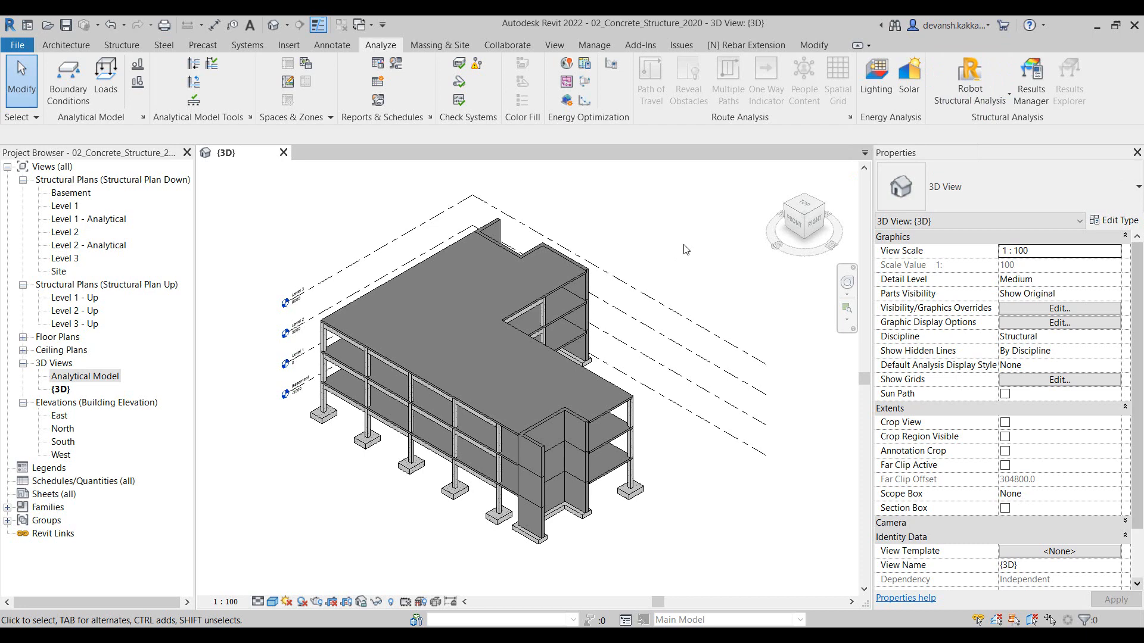
{"action": "mouse_move", "coordinate": [690, 500]}
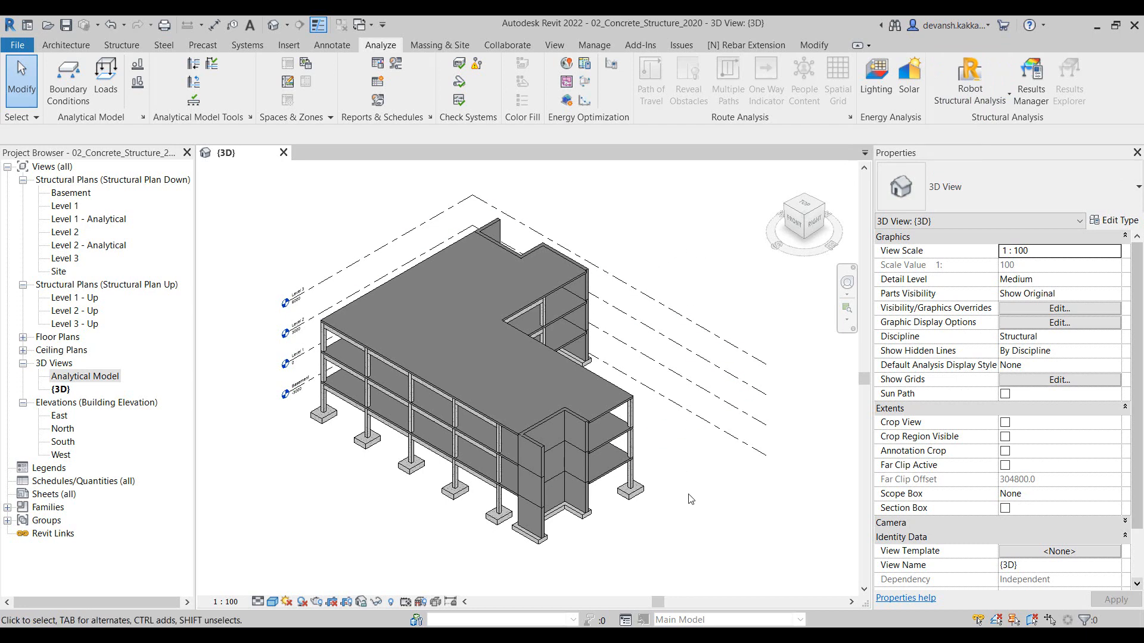
{"action": "mouse_move", "coordinate": [696, 497]}
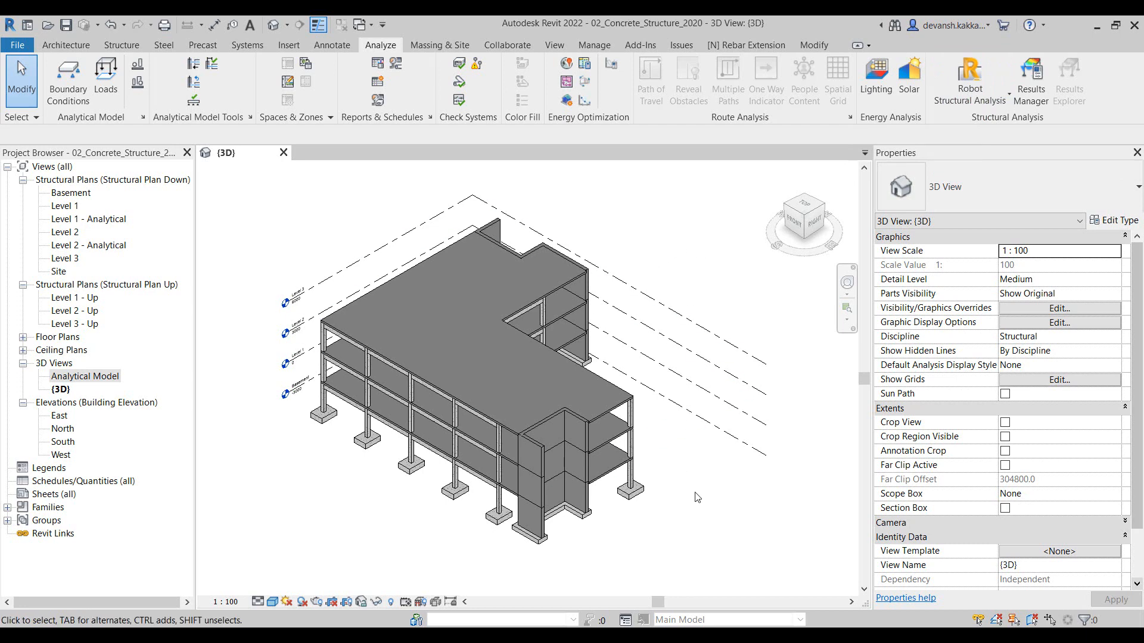
{"action": "left_click", "coordinate": [288, 394]}
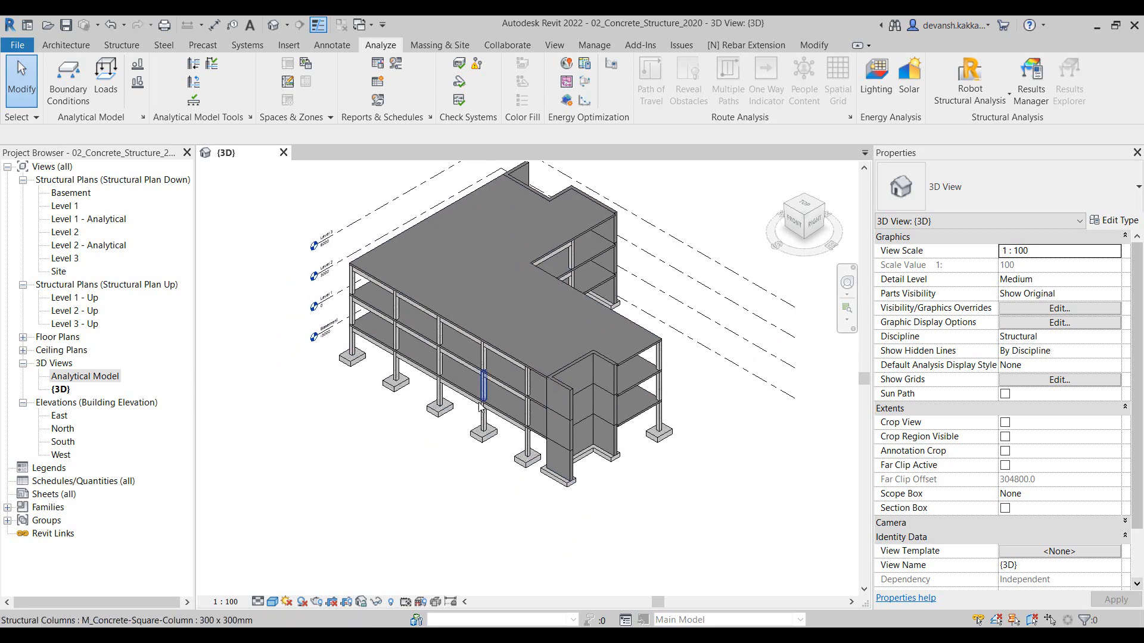
{"action": "left_click", "coordinate": [391, 478]}
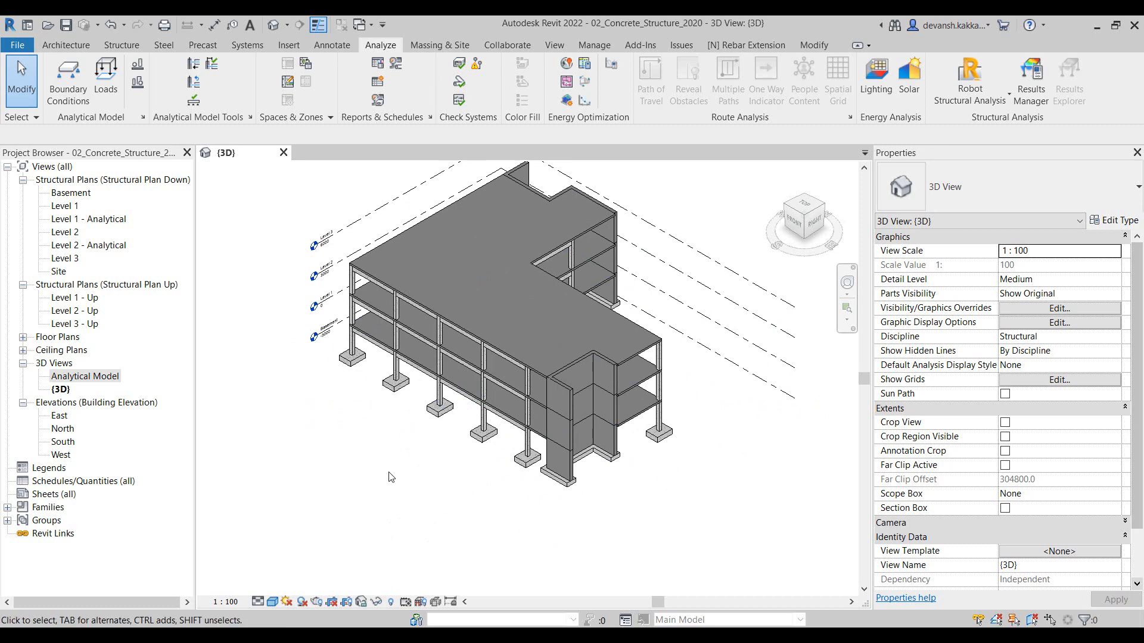
{"action": "mouse_move", "coordinate": [416, 451]}
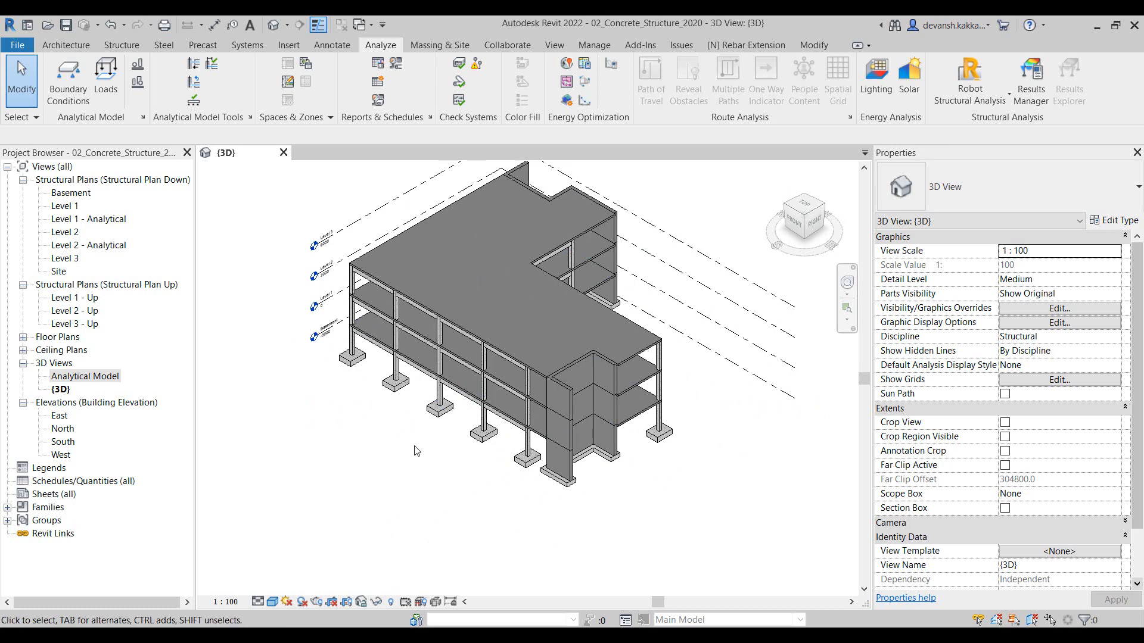
{"action": "left_click", "coordinate": [521, 431]}
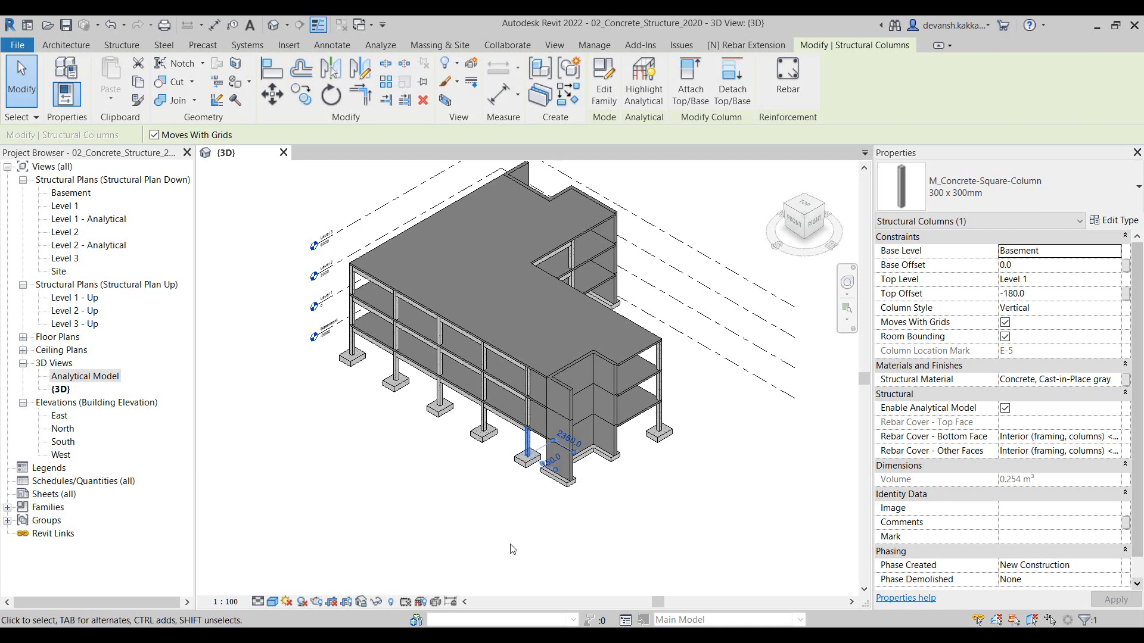
{"action": "mouse_move", "coordinate": [986, 451]}
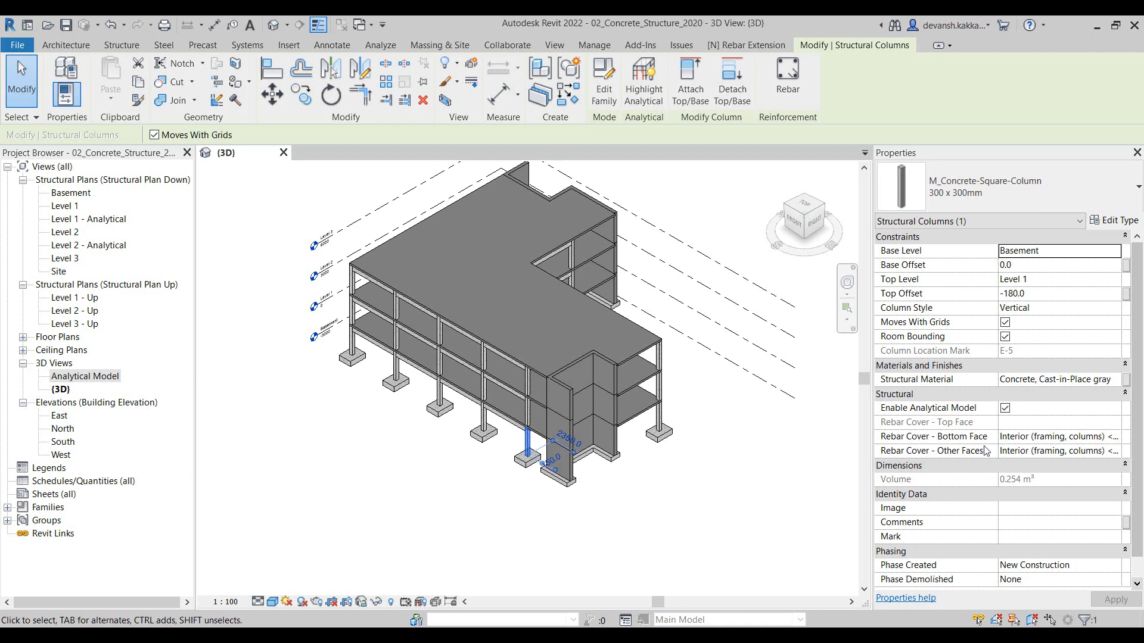
{"action": "mouse_move", "coordinate": [1012, 420]}
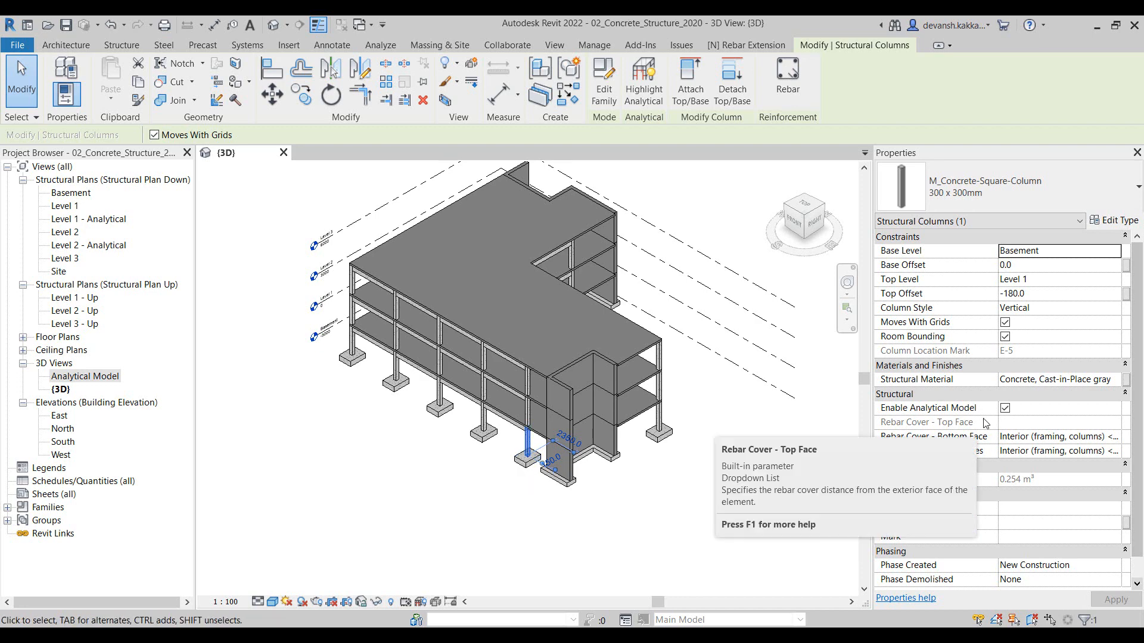
{"action": "mouse_move", "coordinate": [754, 469]}
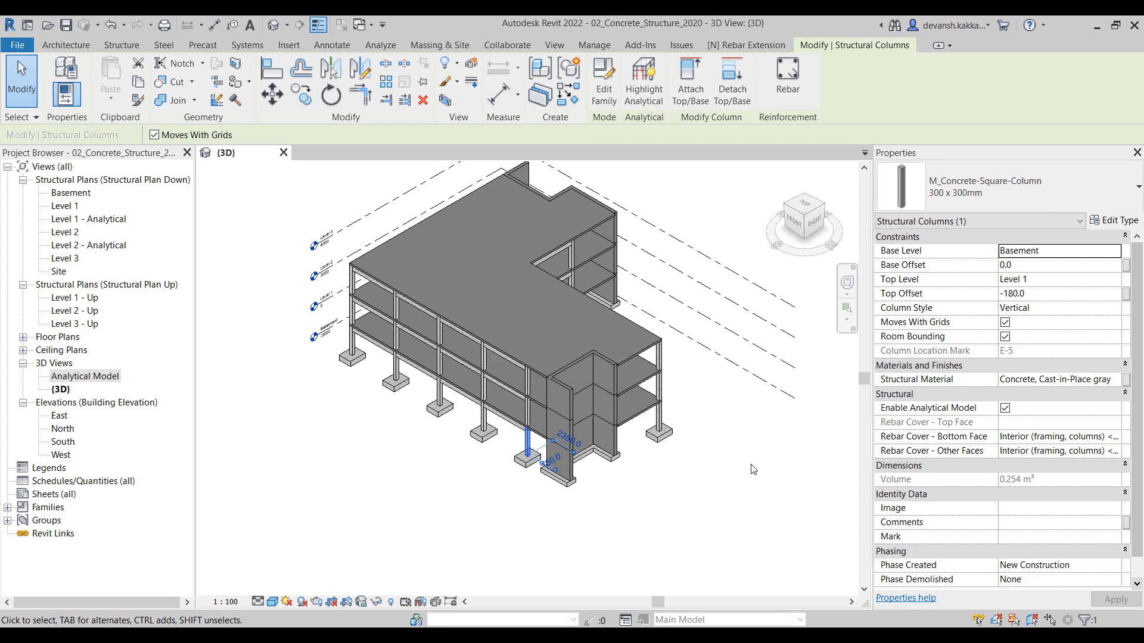
{"action": "left_click", "coordinate": [612, 416]}
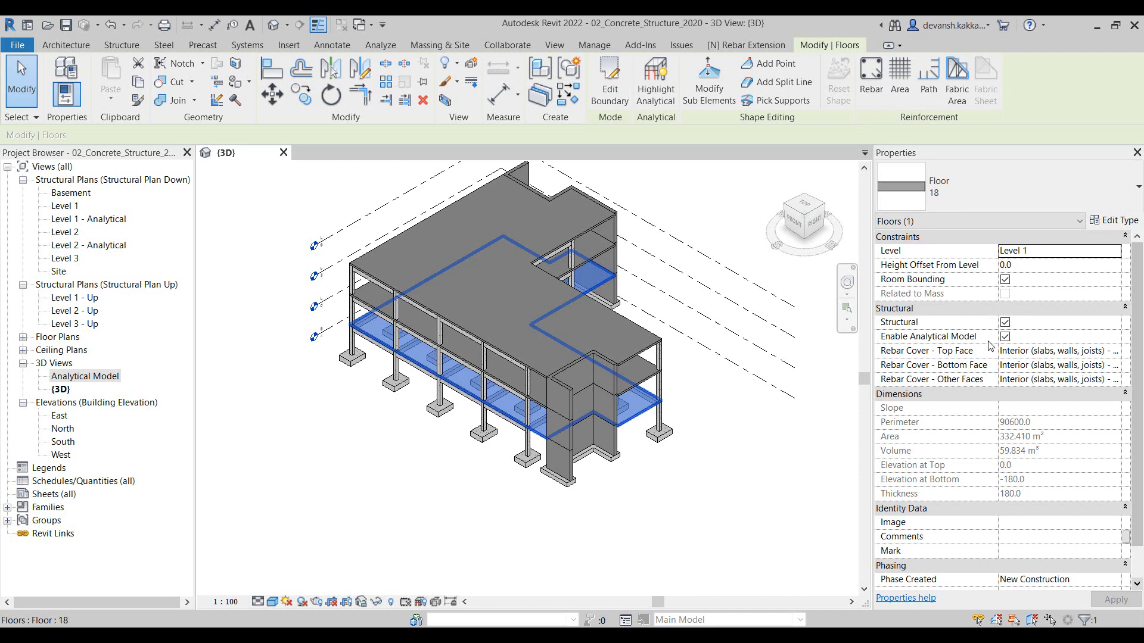
{"action": "left_click", "coordinate": [379, 46]}
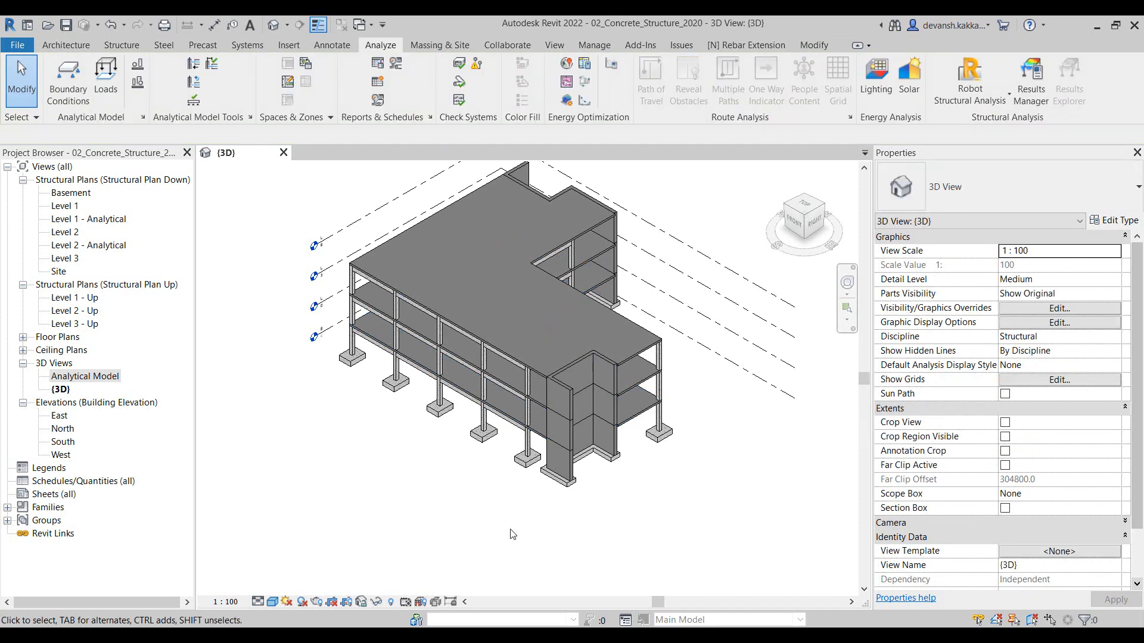
{"action": "mouse_move", "coordinate": [170, 391]}
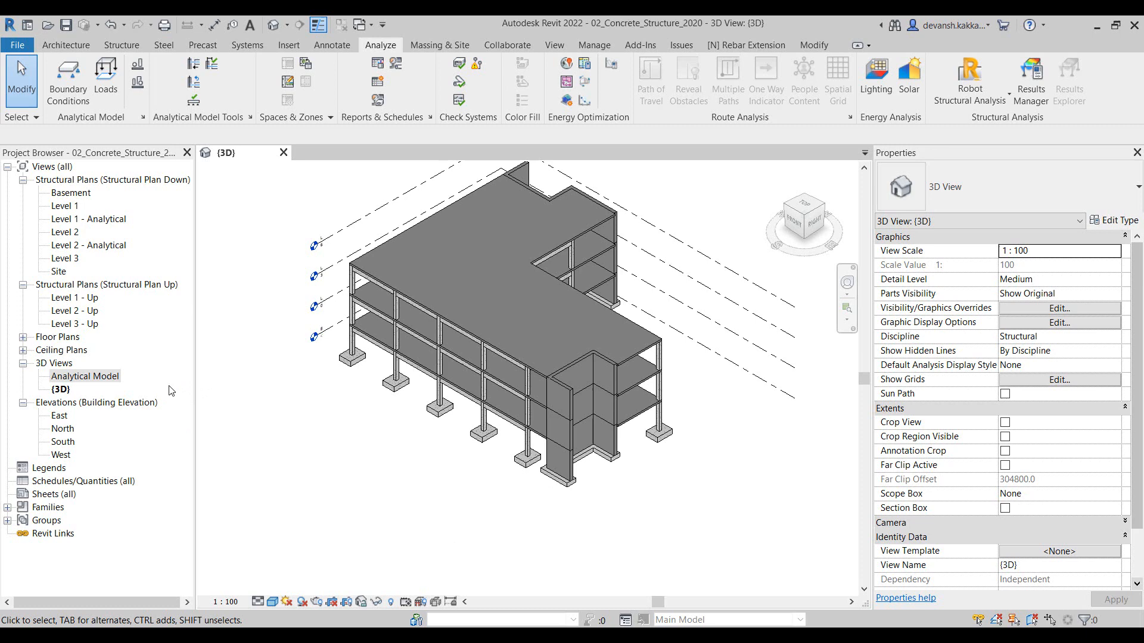
- Open the Analytical Model 3D view and dismiss the save reminder without saving
{"action": "double_click", "coordinate": [85, 376]}
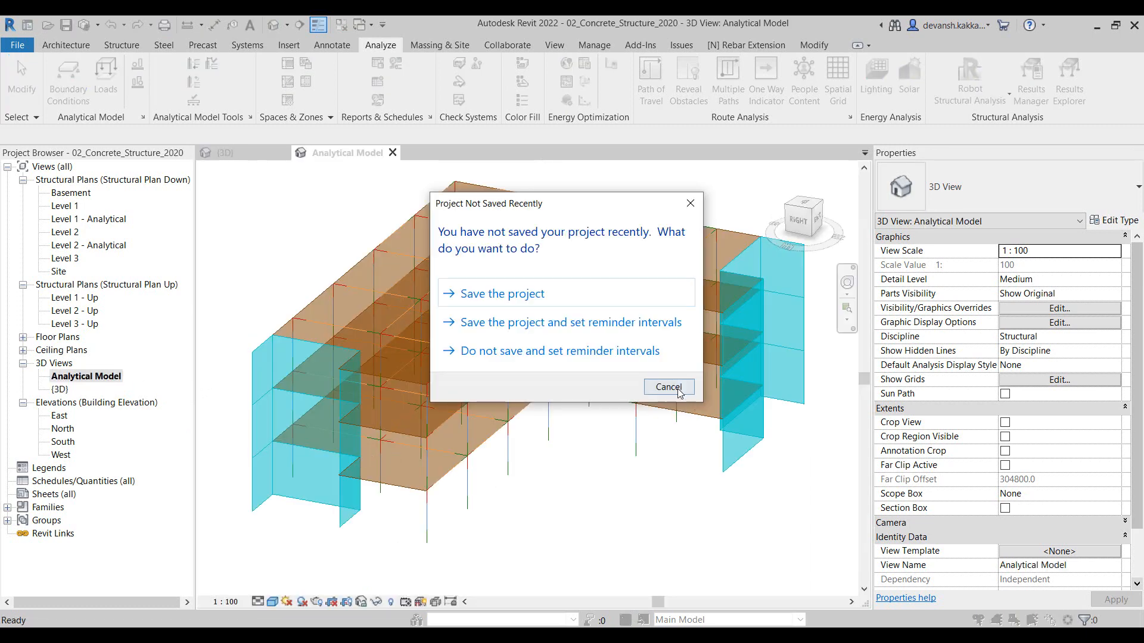
{"action": "left_click", "coordinate": [666, 387]}
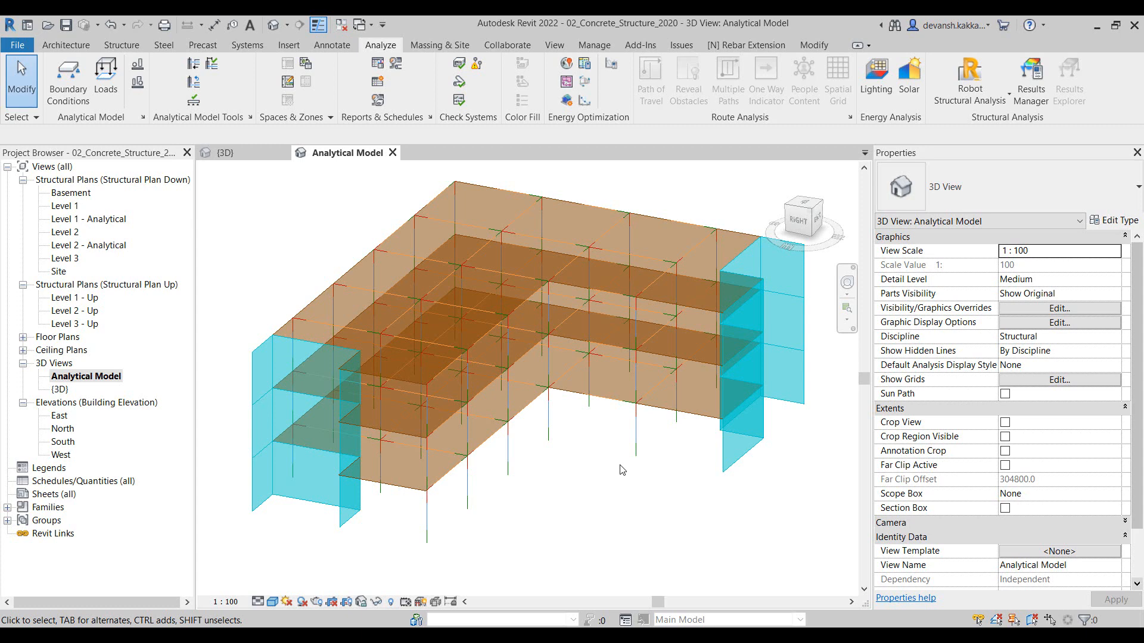
{"action": "mouse_move", "coordinate": [550, 448]}
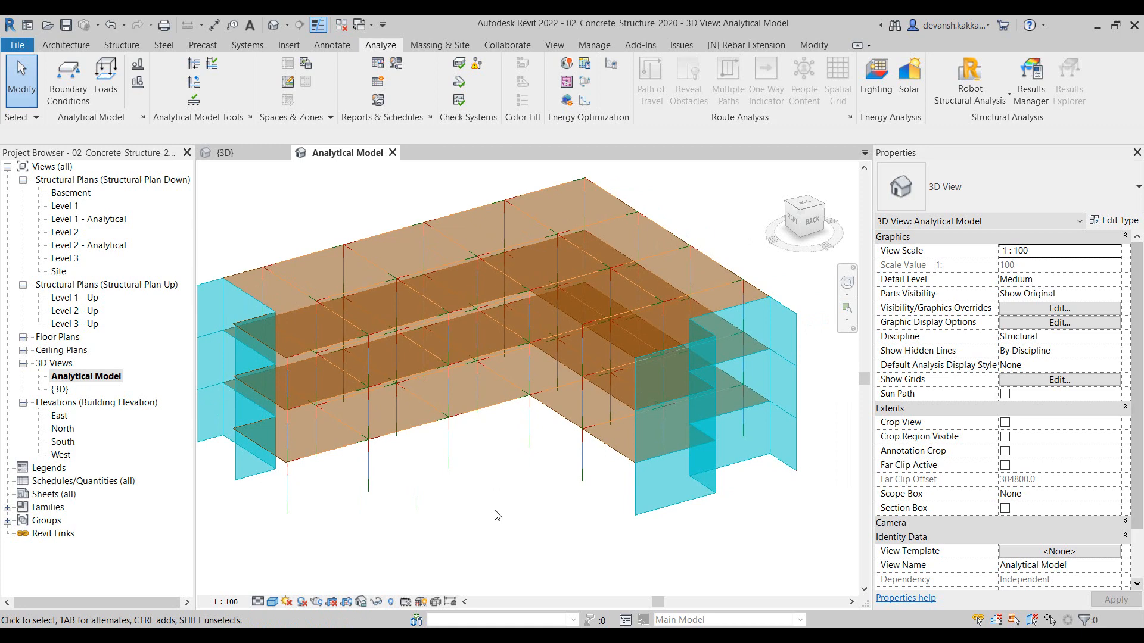
{"action": "mouse_move", "coordinate": [365, 471]}
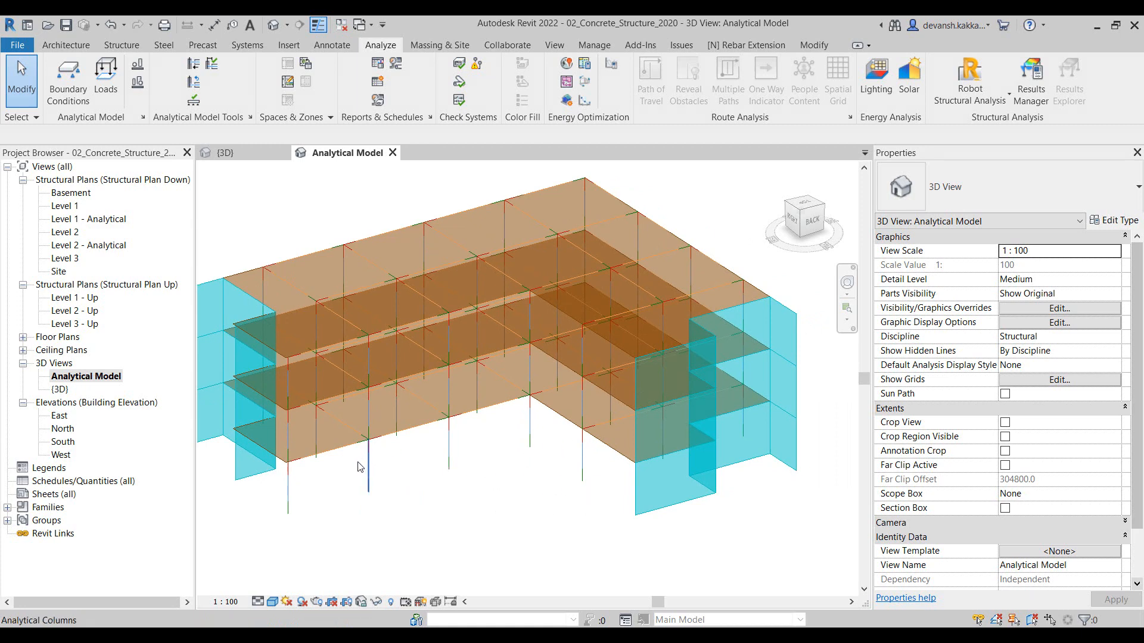
{"action": "mouse_move", "coordinate": [413, 484]}
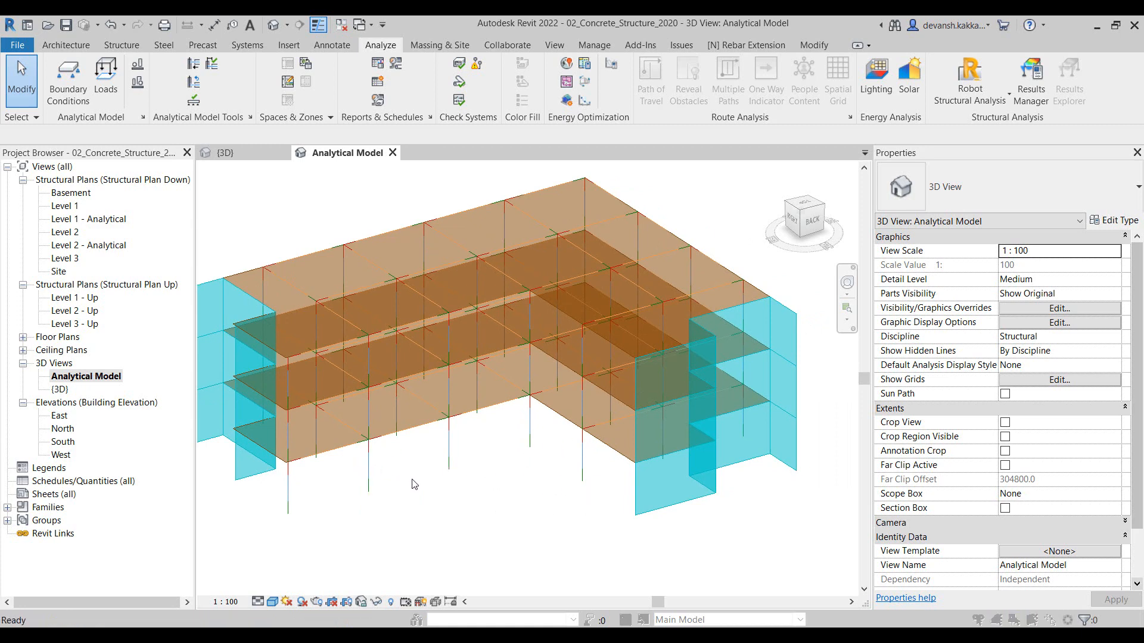
- Turn on Analytical Nodes in the view's Visibility/Graphics settings
{"action": "left_click", "coordinate": [1059, 308]}
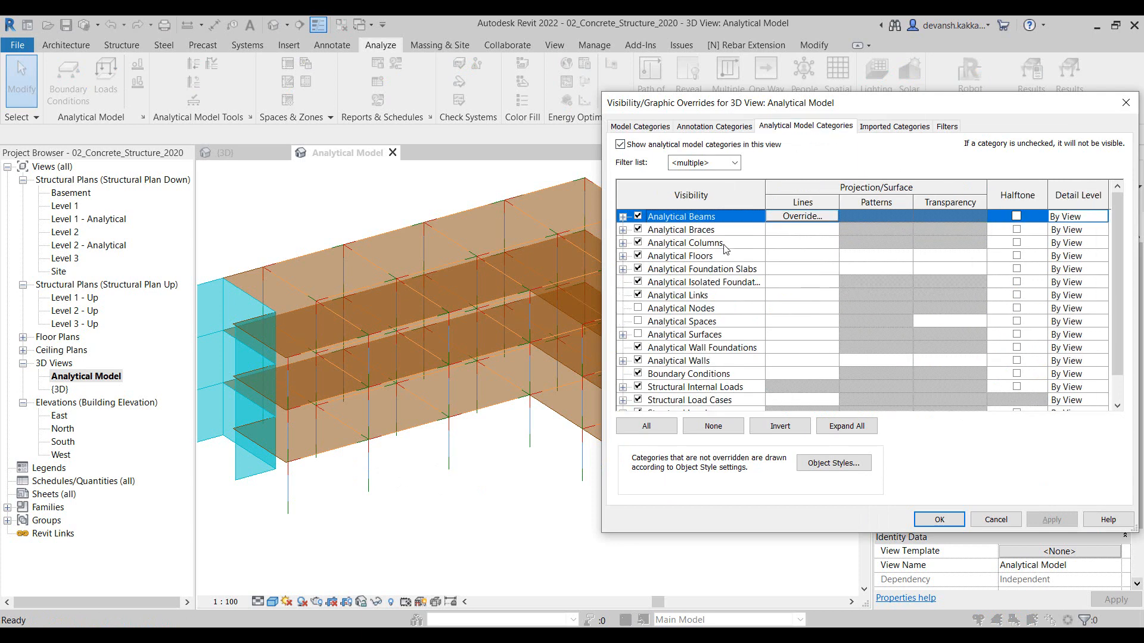
{"action": "left_click", "coordinate": [686, 308]}
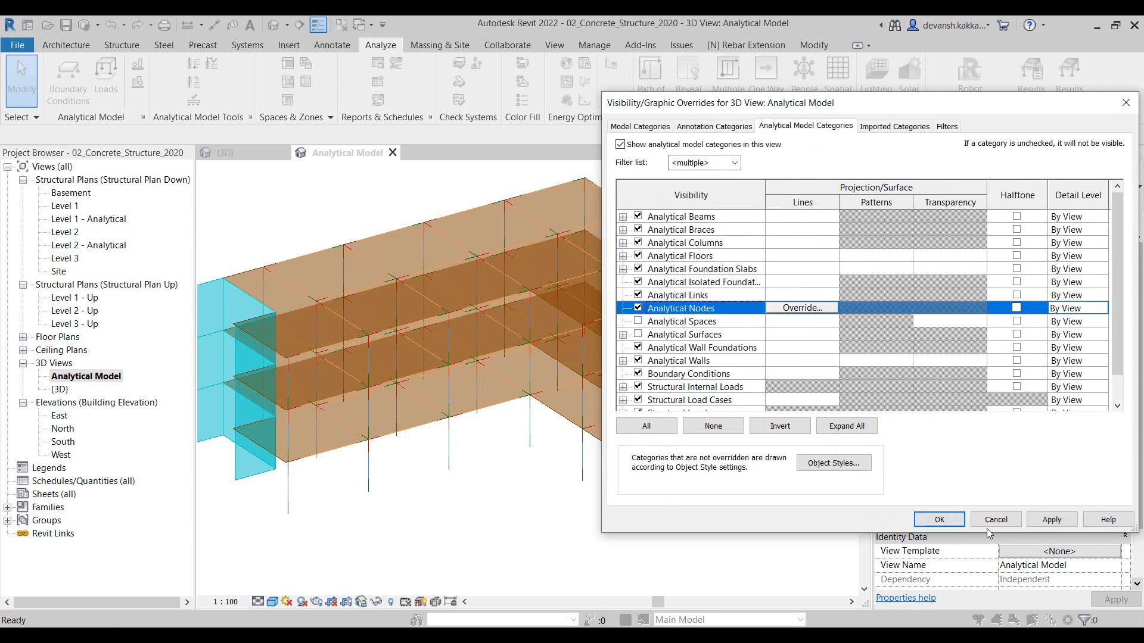
{"action": "left_click", "coordinate": [939, 519]}
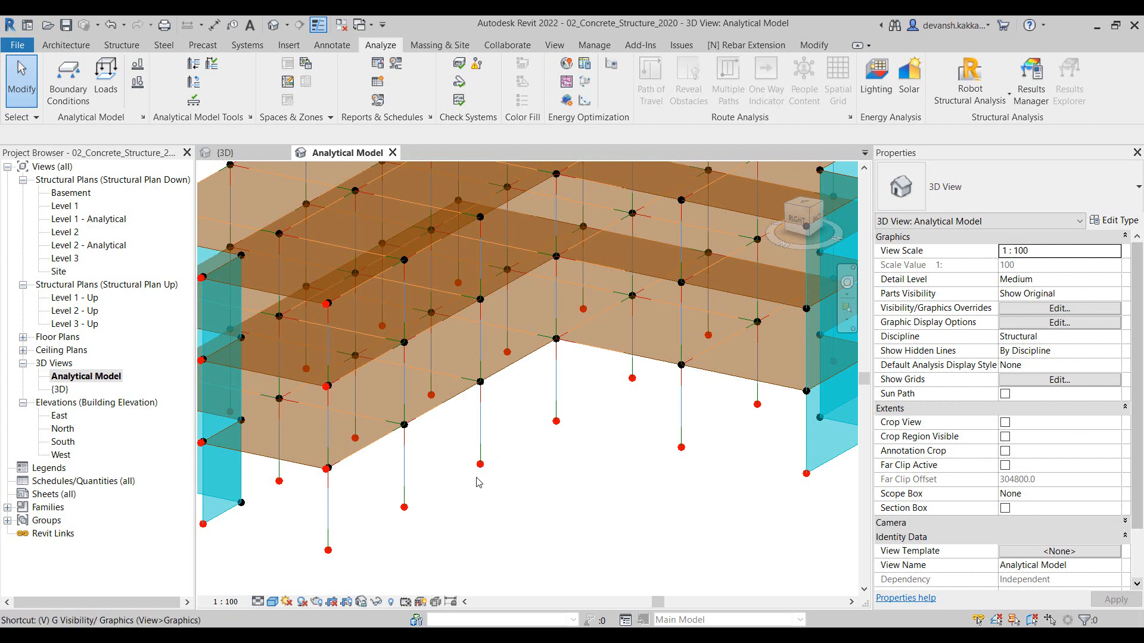
{"action": "left_click", "coordinate": [1060, 307]}
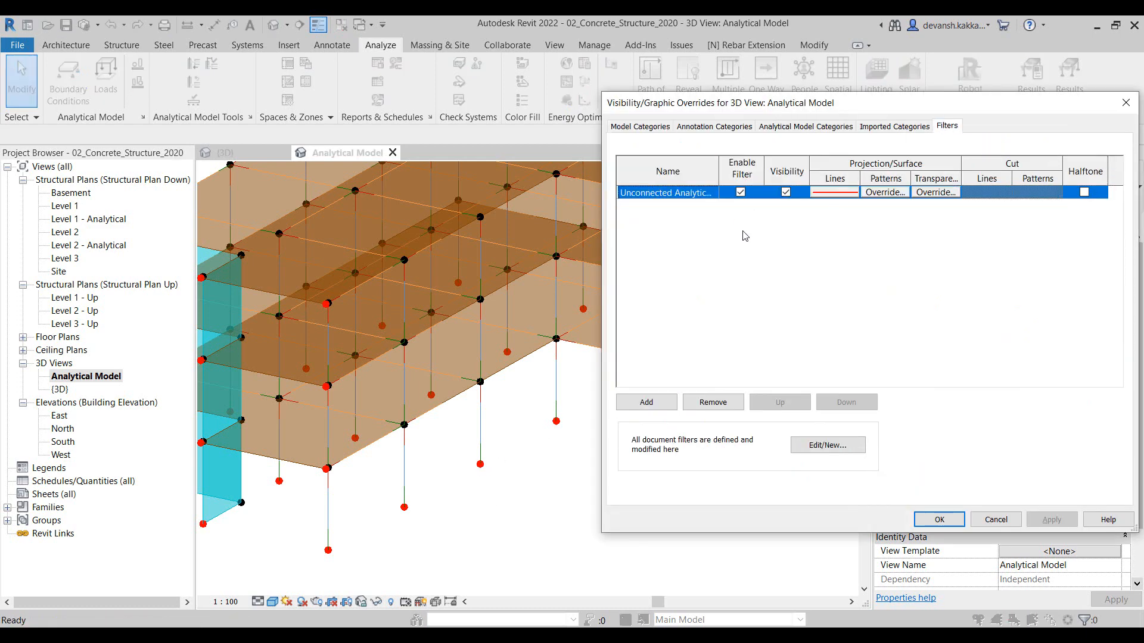
{"action": "left_click", "coordinate": [938, 519]}
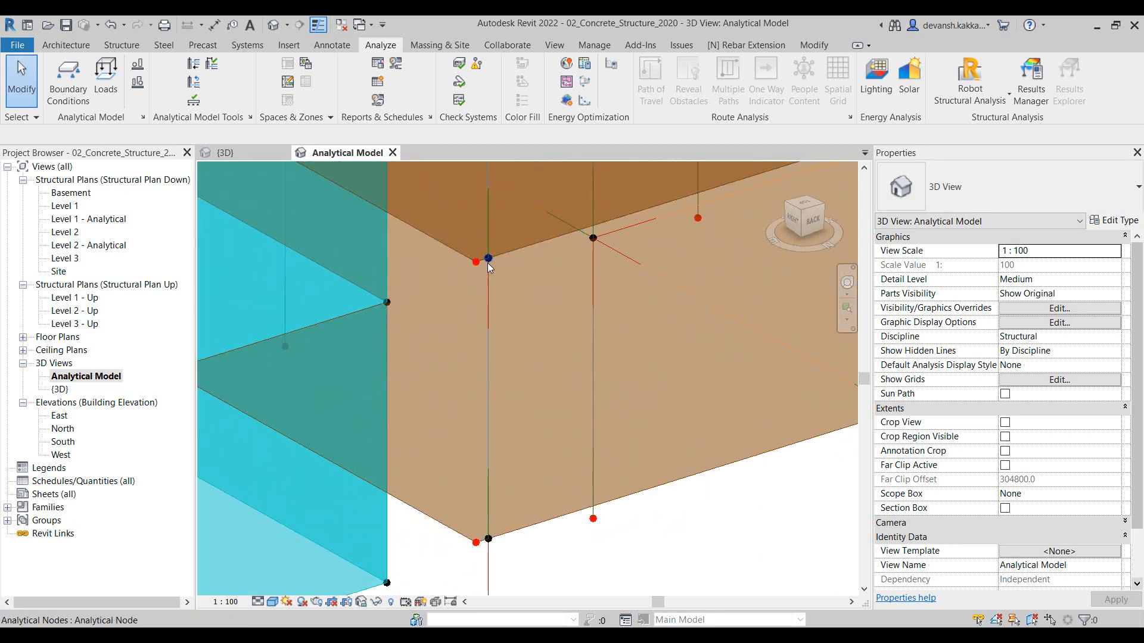
{"action": "mouse_move", "coordinate": [472, 264]}
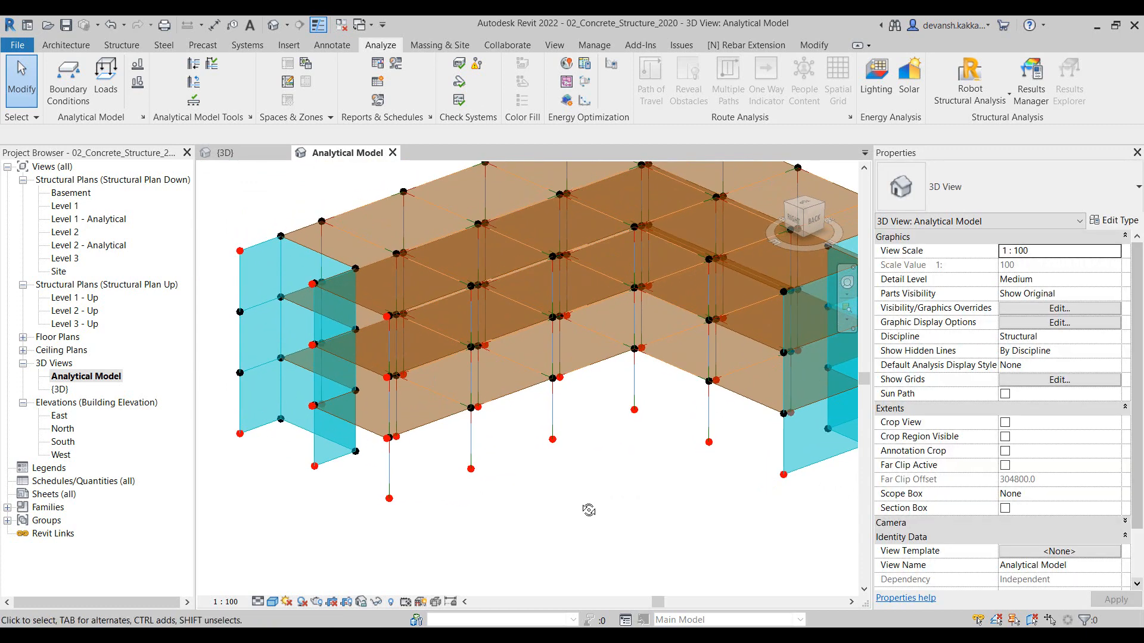
- Disable the unconnected-analytical filter override in Visibility/Graphics so all nodes show black
{"action": "left_click", "coordinate": [1059, 307]}
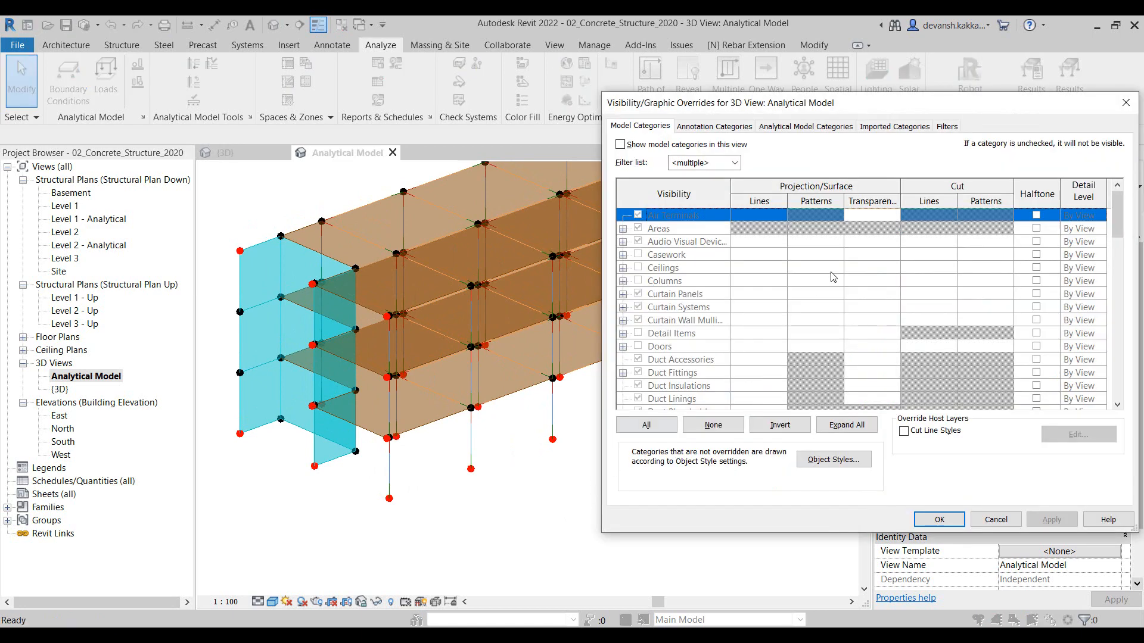
{"action": "left_click", "coordinate": [946, 126]}
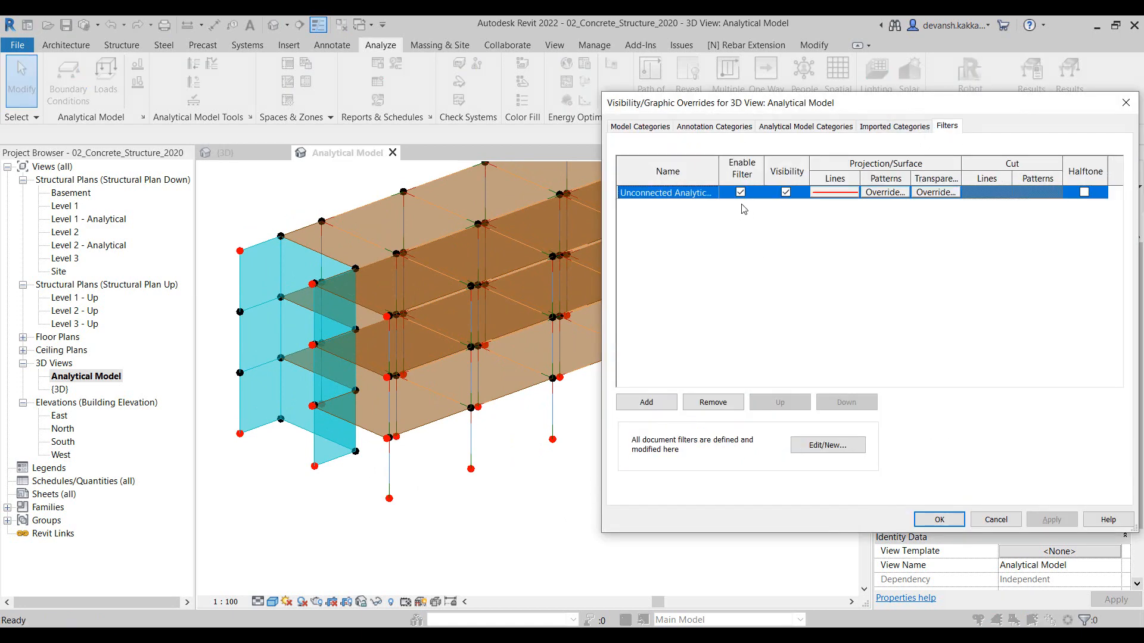
{"action": "left_click", "coordinate": [741, 192]}
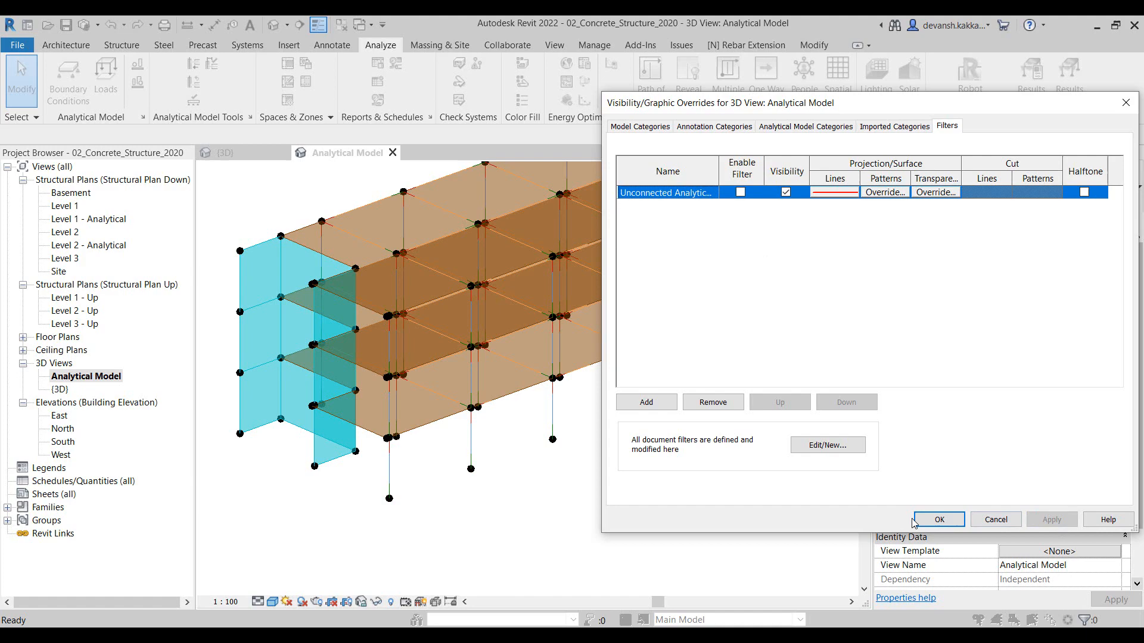
{"action": "left_click", "coordinate": [937, 519]}
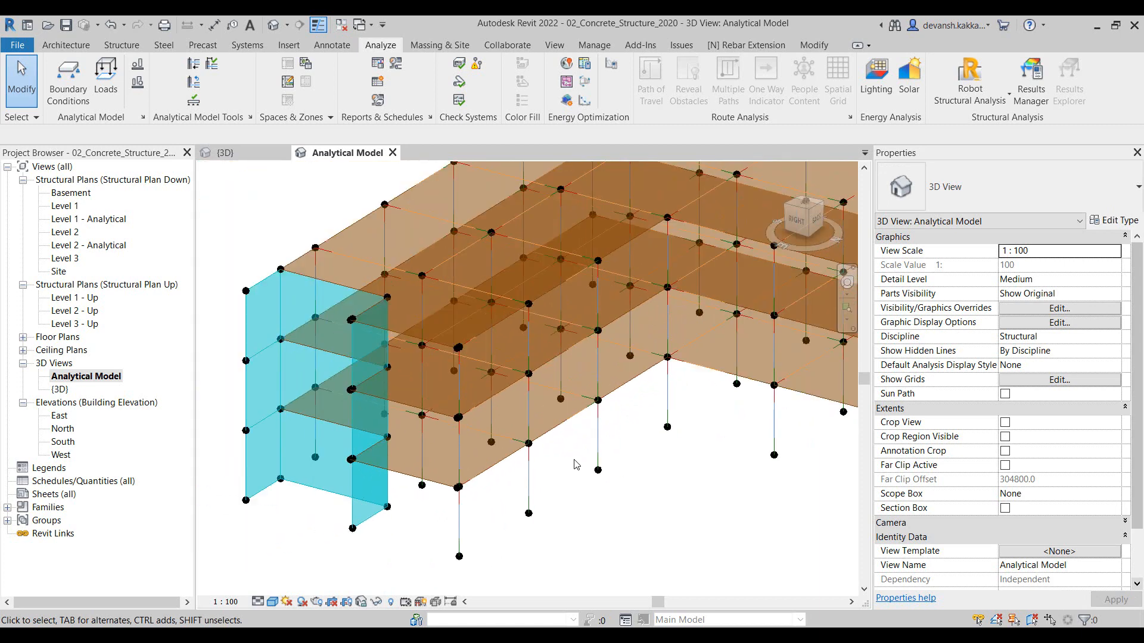
{"action": "mouse_move", "coordinate": [242, 236]}
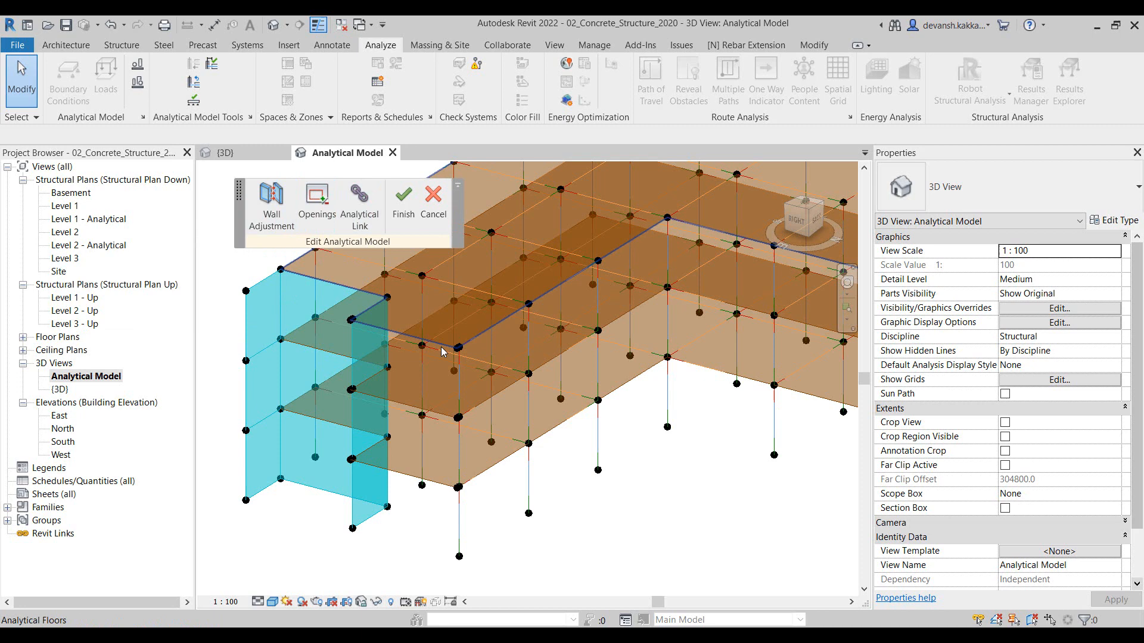
- Start choosing which openings the analytical floor's surface includes
{"action": "left_click", "coordinate": [358, 488]}
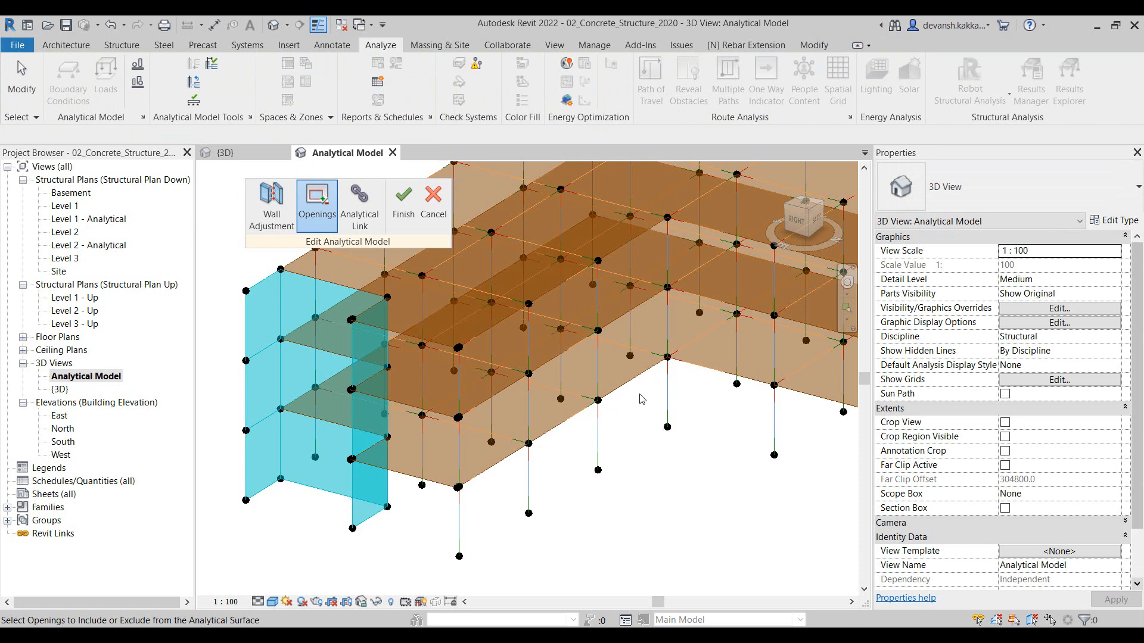
{"action": "mouse_move", "coordinate": [568, 413]}
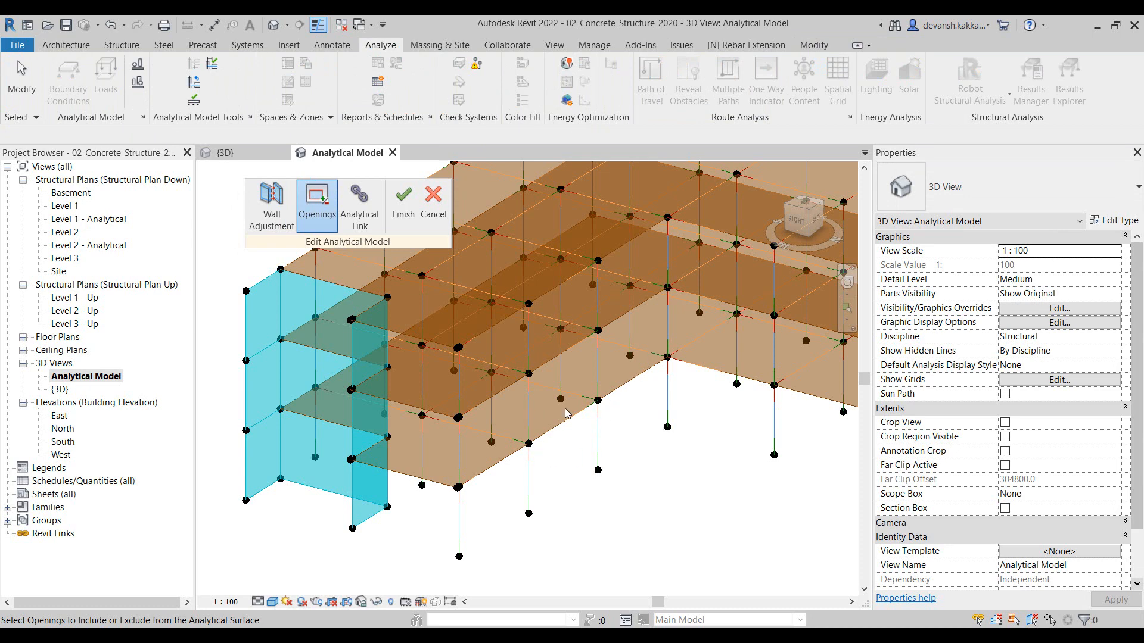
{"action": "mouse_move", "coordinate": [359, 205]}
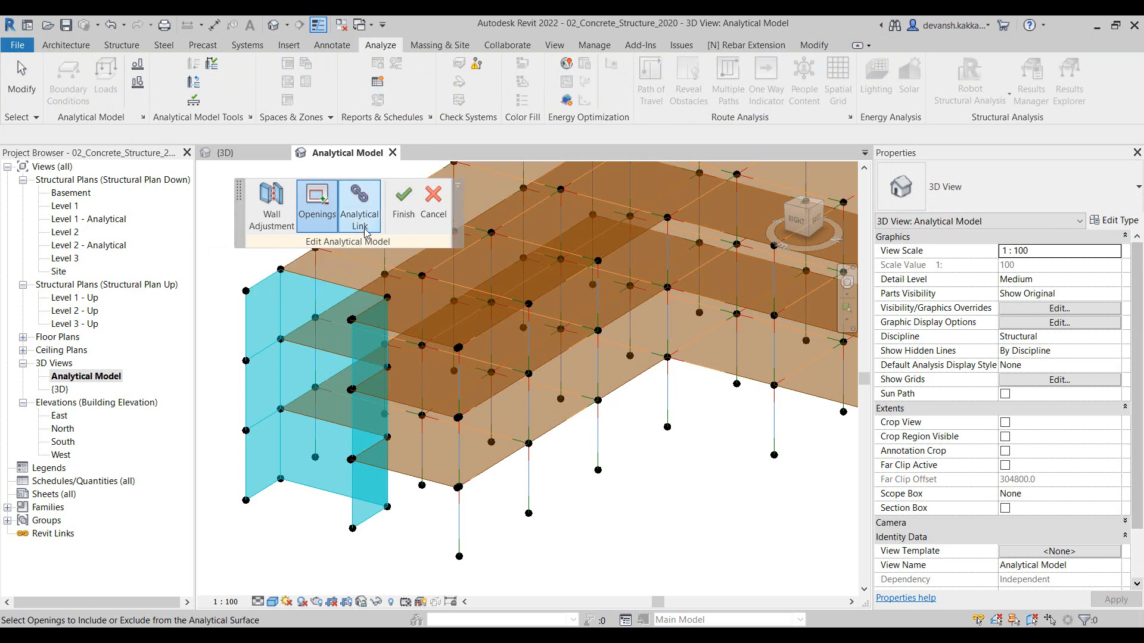
{"action": "mouse_move", "coordinate": [359, 206]}
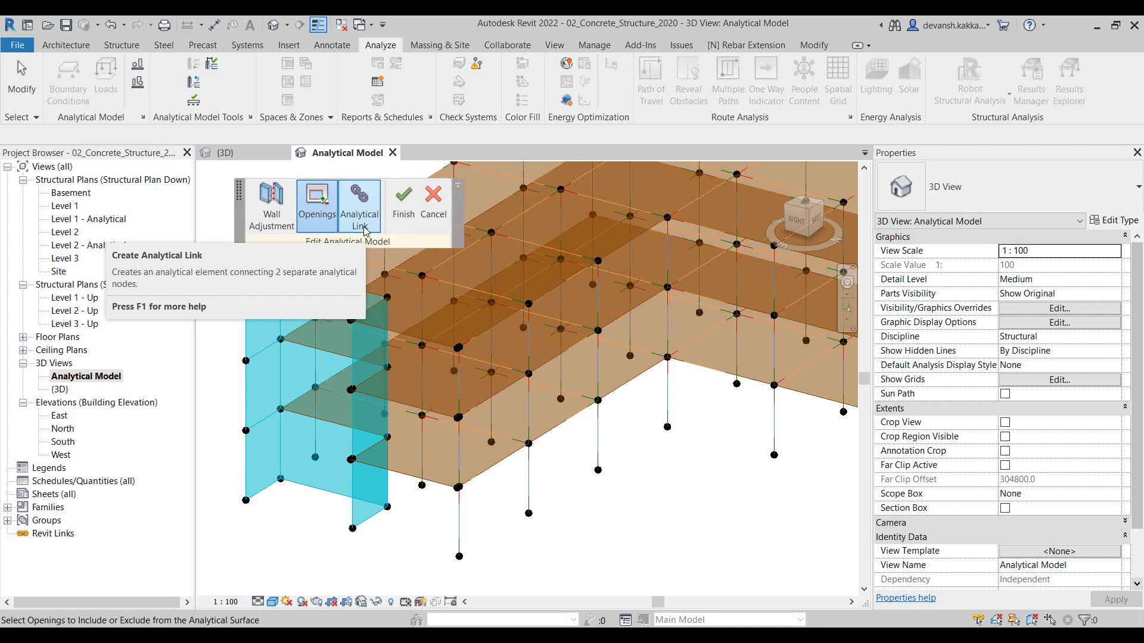
{"action": "mouse_move", "coordinate": [609, 425]}
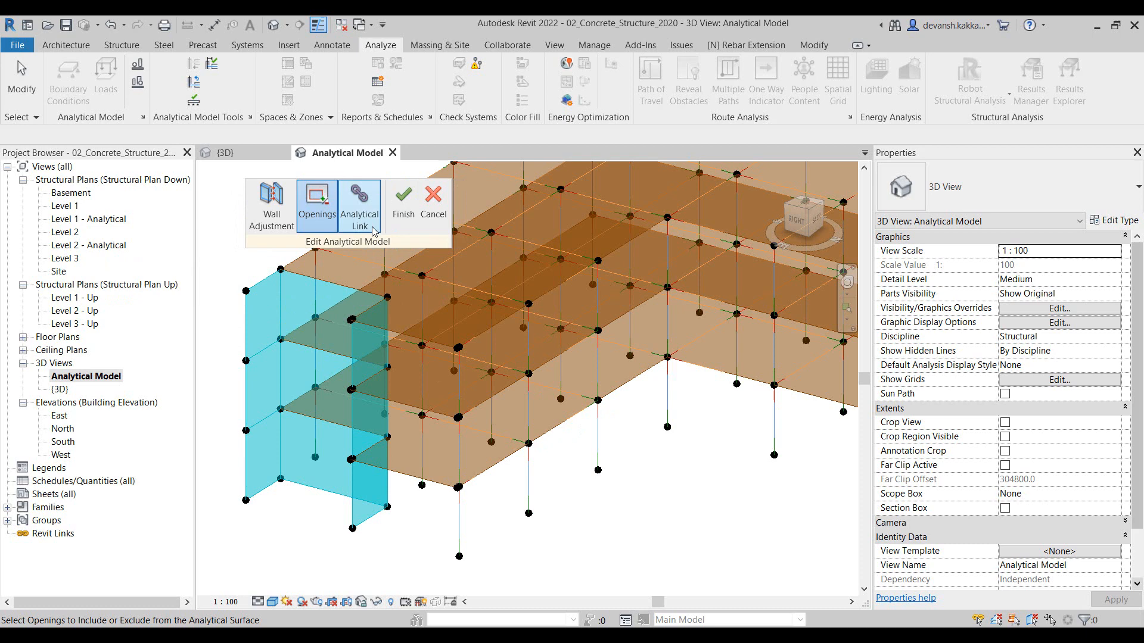
{"action": "mouse_move", "coordinate": [358, 204]}
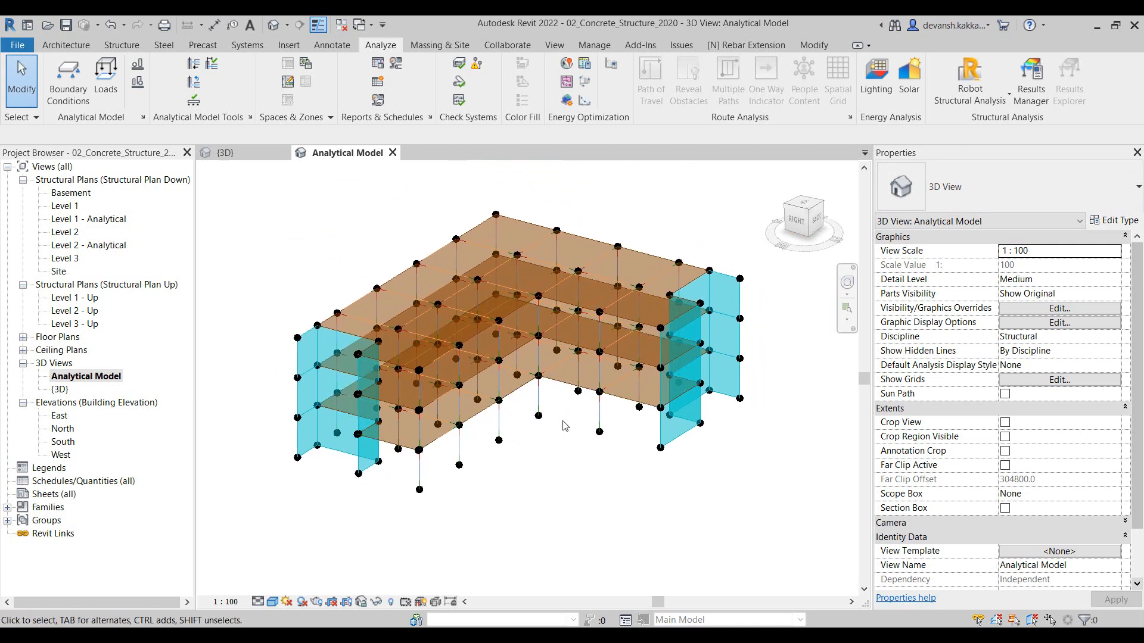
{"action": "mouse_move", "coordinate": [537, 481]}
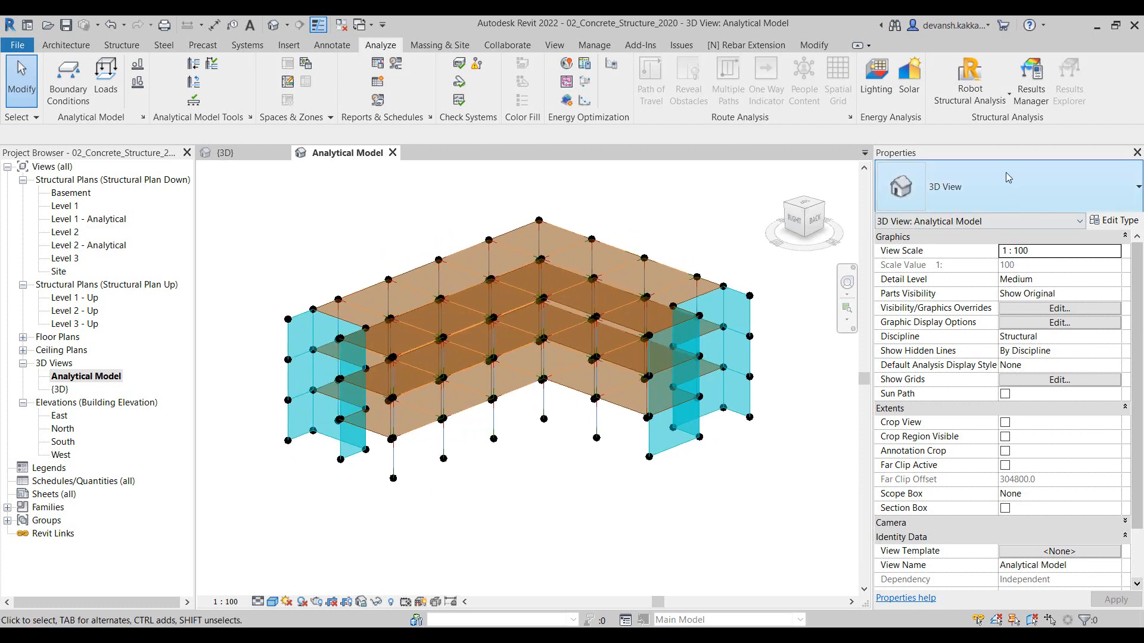
- Open the Robot Structural Analysis Link settings and select sending an intermediate .smxx file
{"action": "left_click", "coordinate": [969, 81]}
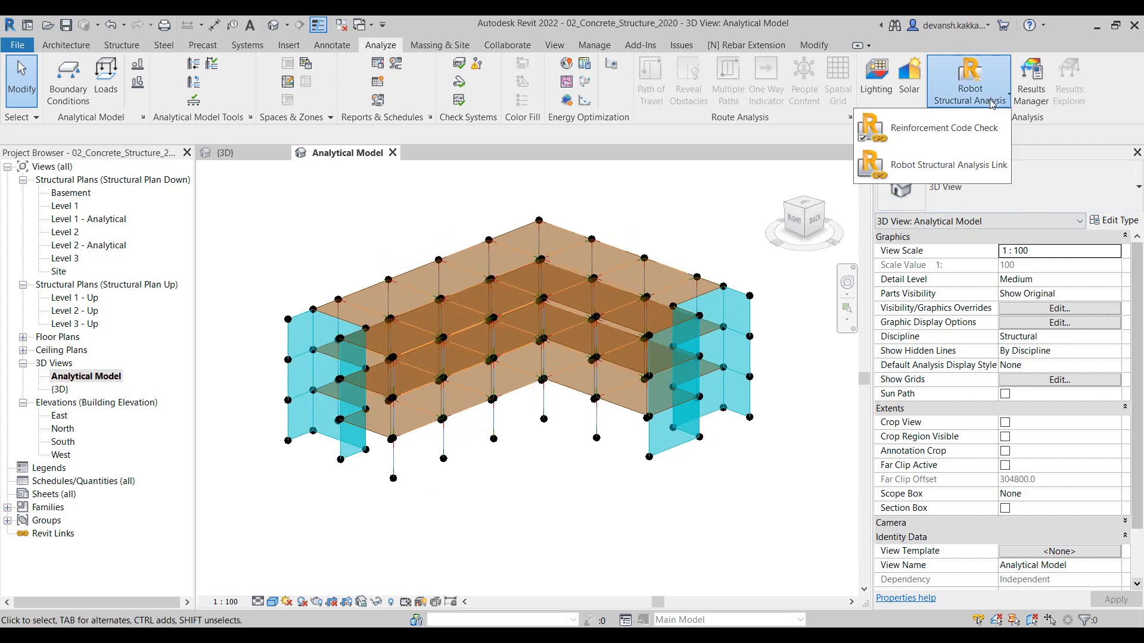
{"action": "mouse_move", "coordinate": [948, 165]}
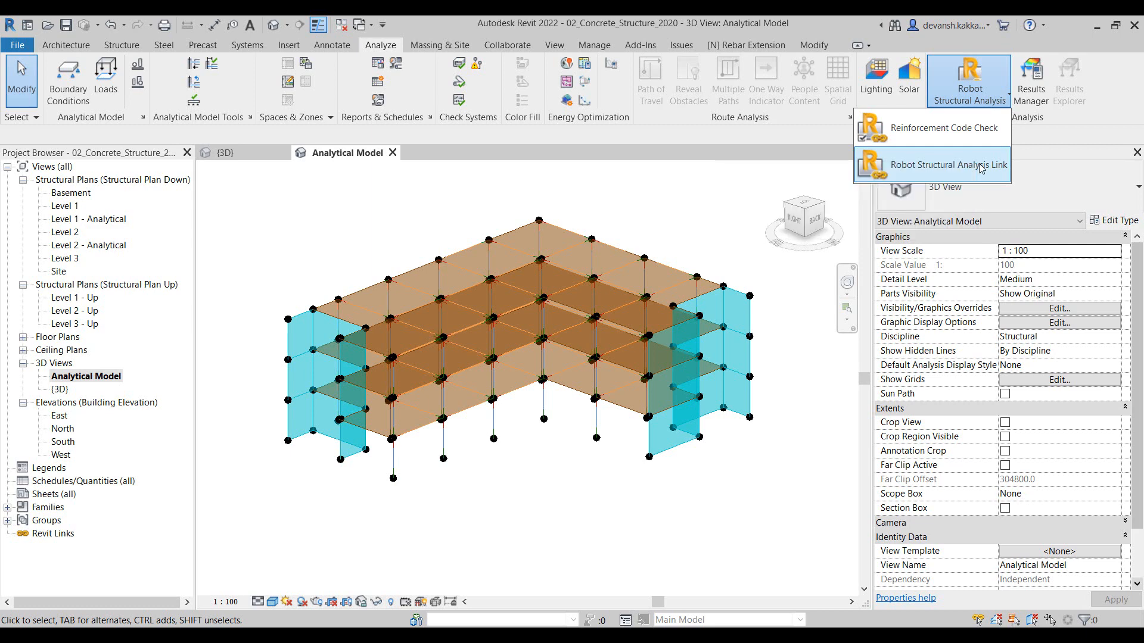
{"action": "left_click", "coordinate": [942, 164]}
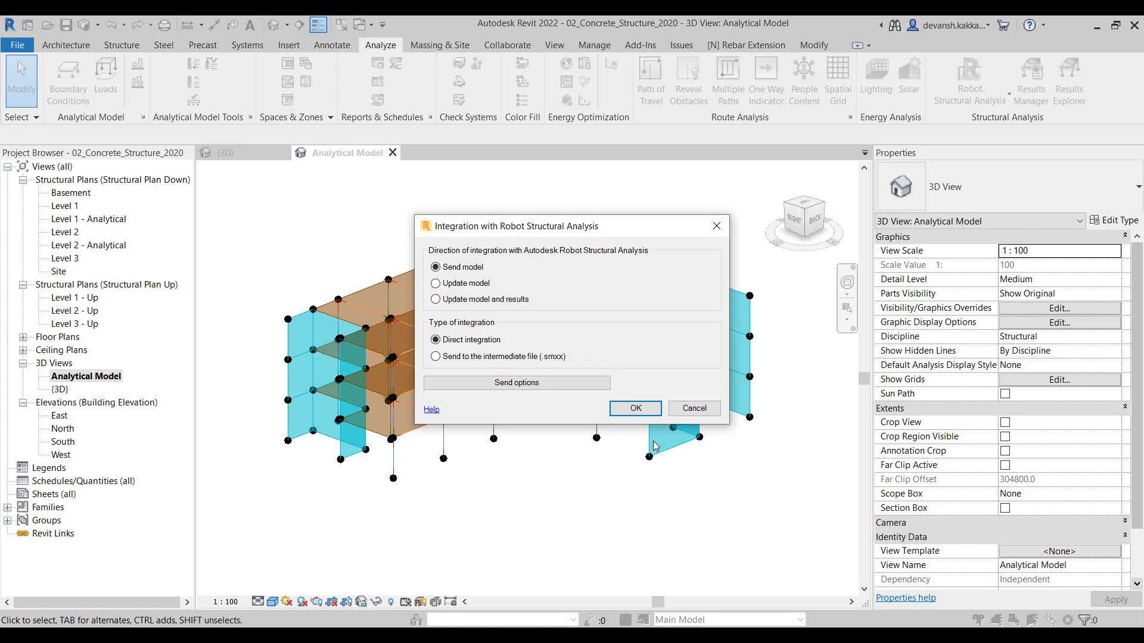
{"action": "mouse_move", "coordinate": [653, 440]}
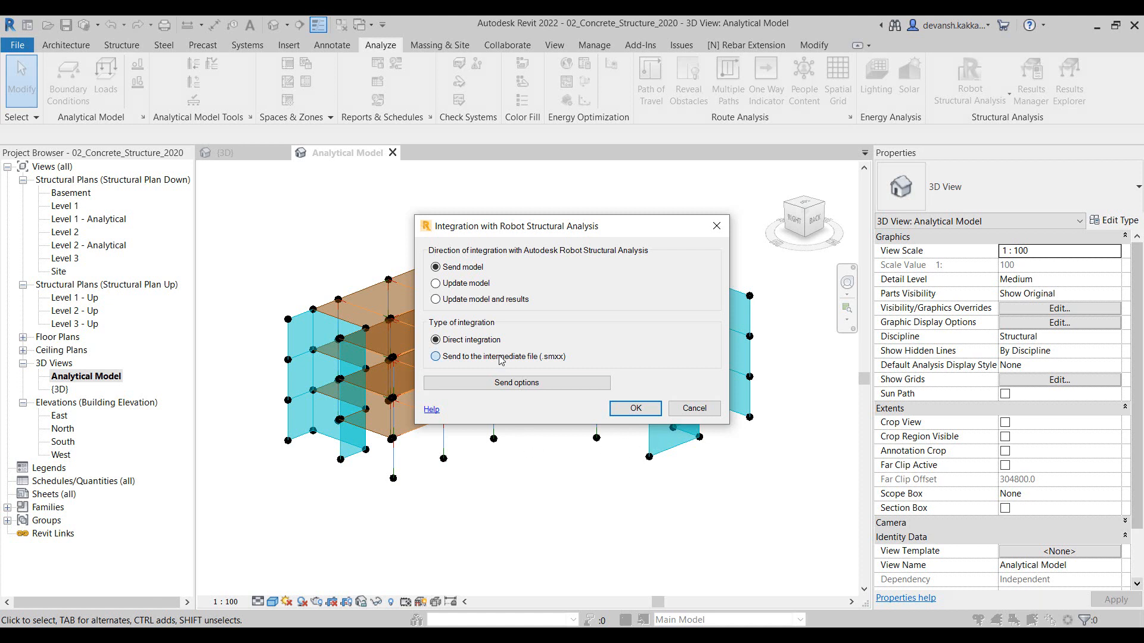
{"action": "left_click", "coordinate": [436, 357]}
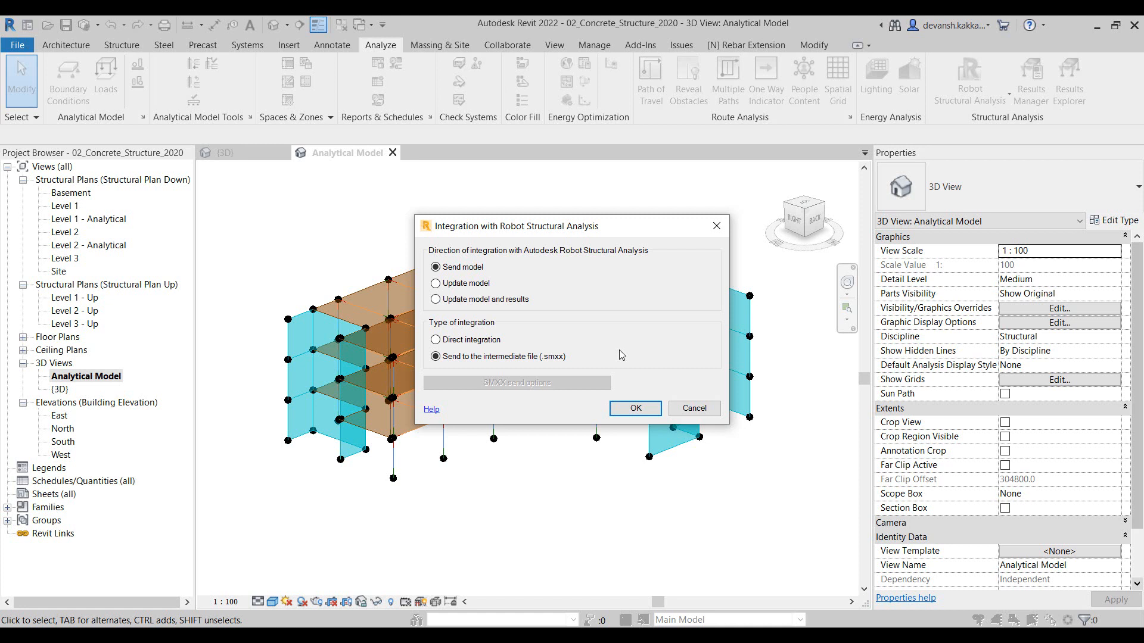
{"action": "mouse_move", "coordinate": [538, 389]}
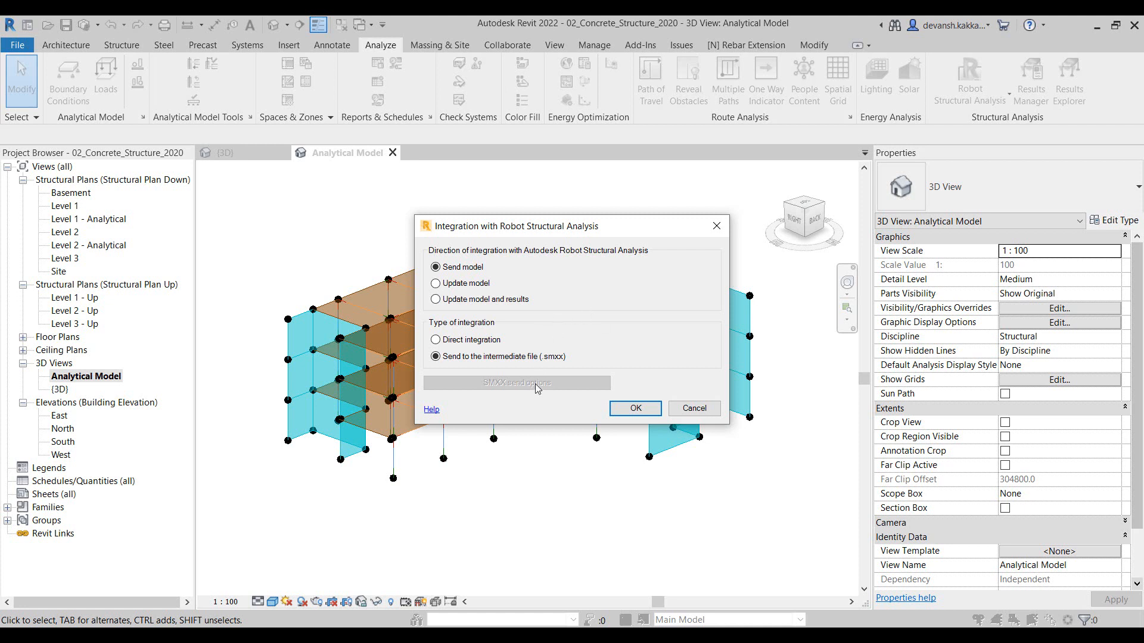
{"action": "mouse_move", "coordinate": [549, 380]}
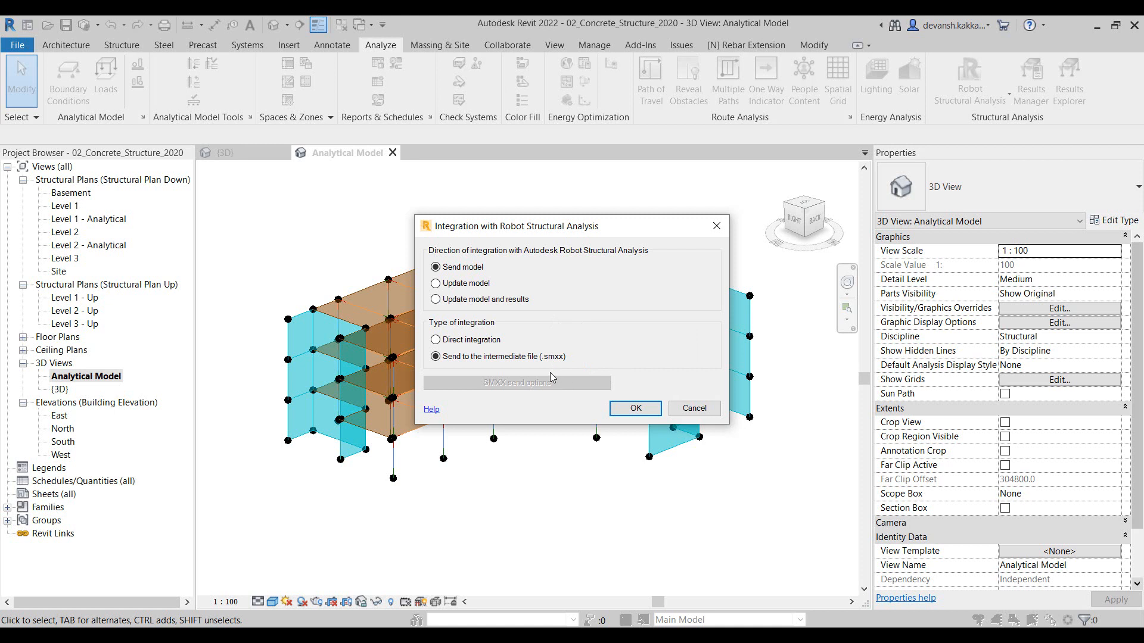
{"action": "mouse_move", "coordinate": [553, 373]}
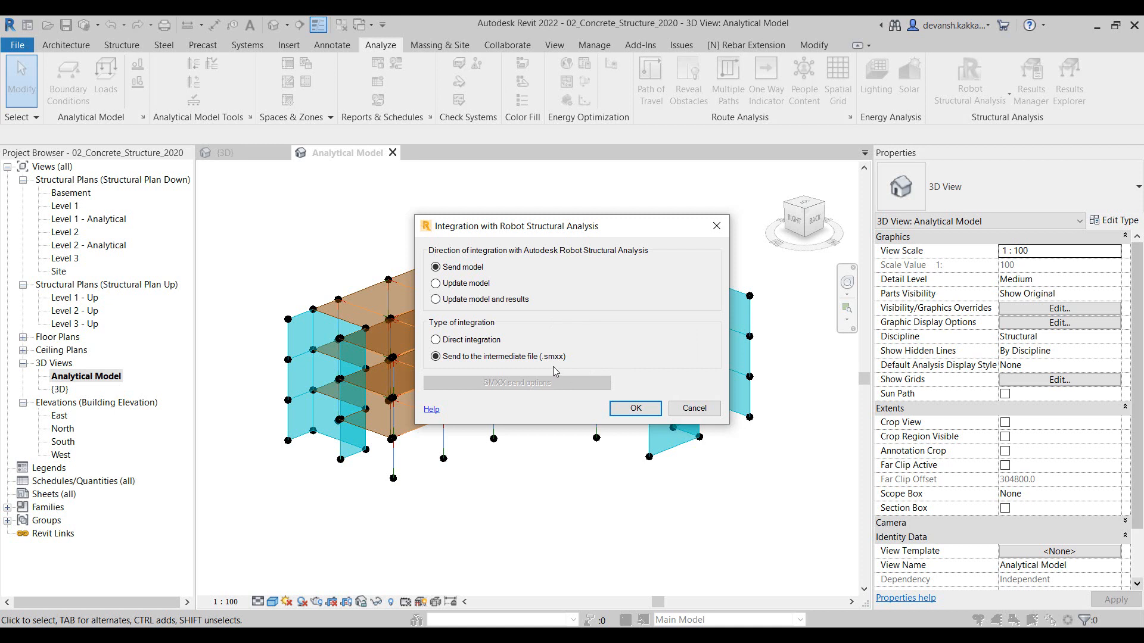
- Switch back to Direct integration and send the model to Robot
{"action": "left_click", "coordinate": [436, 339]}
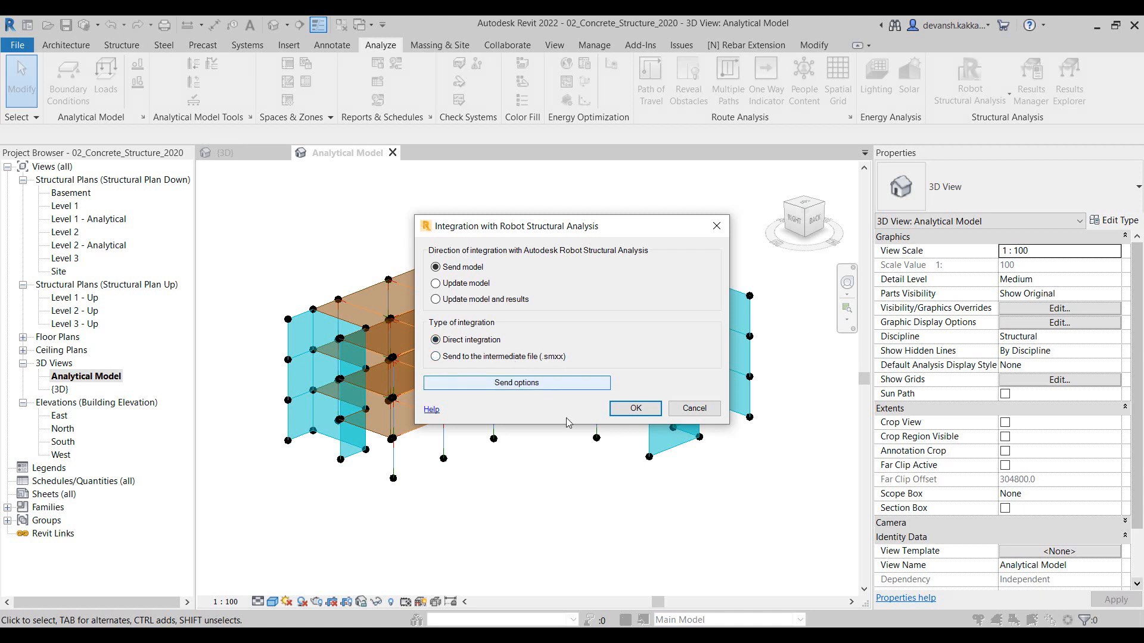
{"action": "mouse_move", "coordinate": [594, 481]}
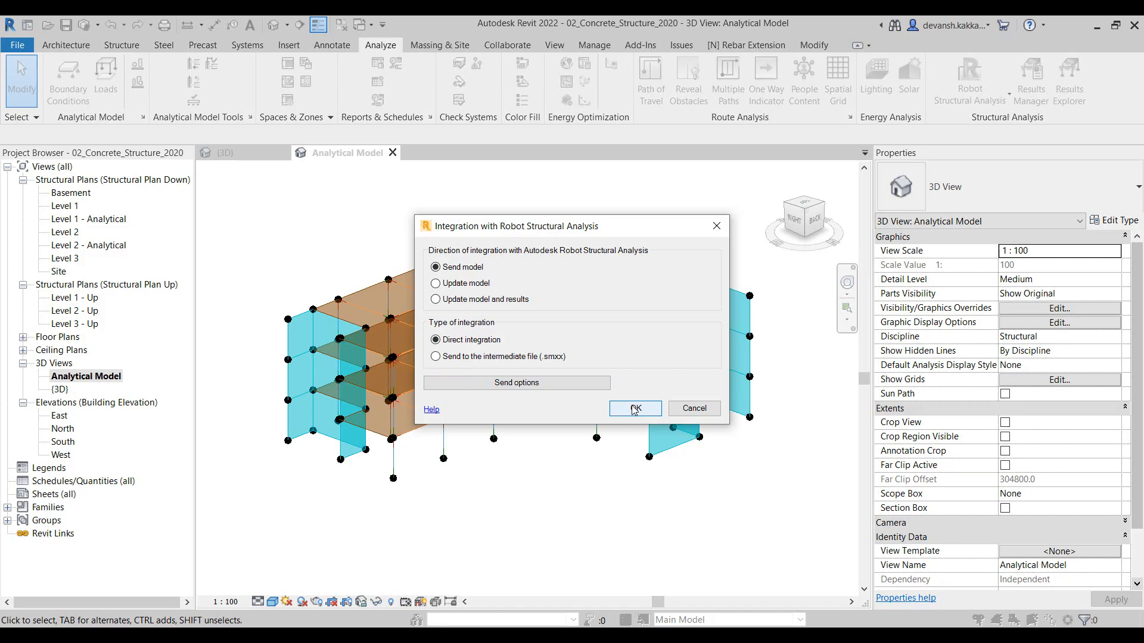
{"action": "left_click", "coordinate": [634, 408]}
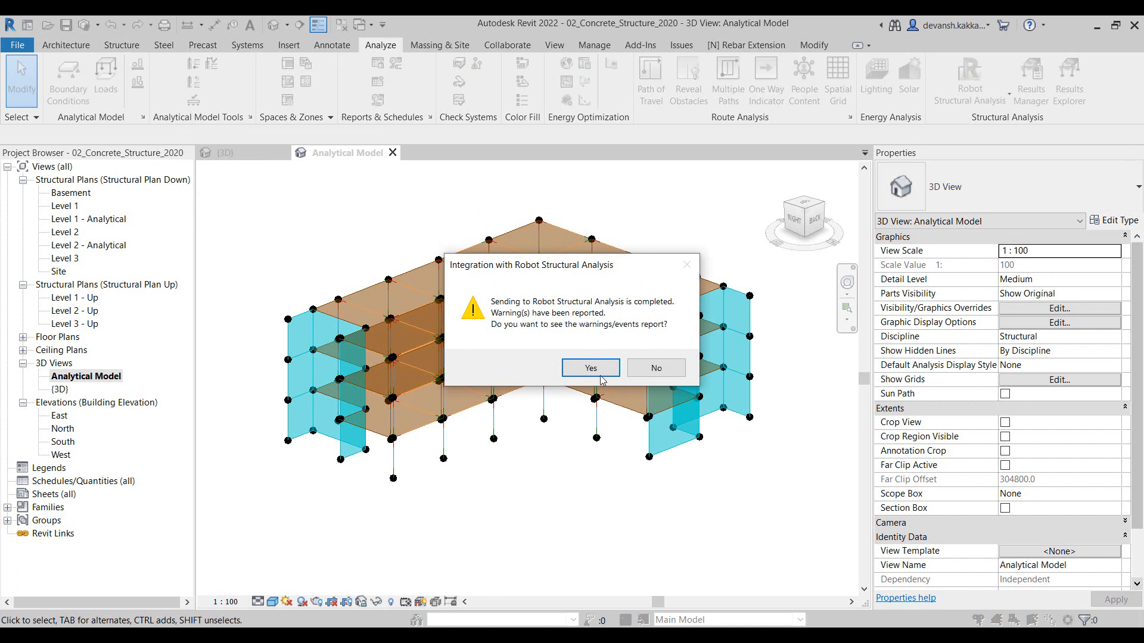
{"action": "mouse_move", "coordinate": [597, 392]}
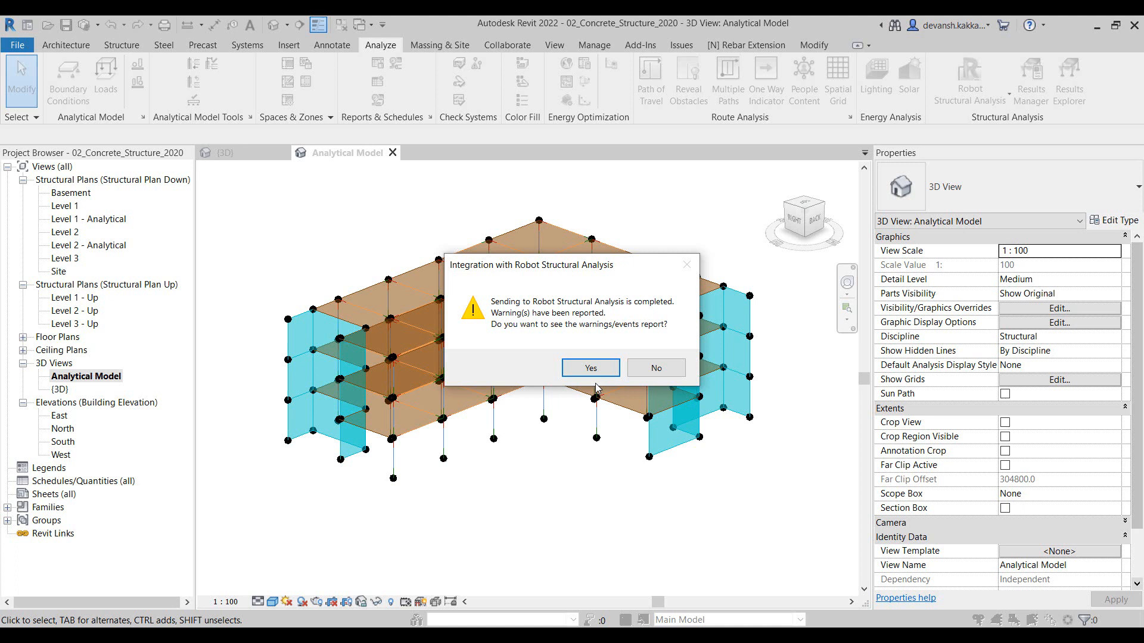
{"action": "mouse_move", "coordinate": [590, 368]}
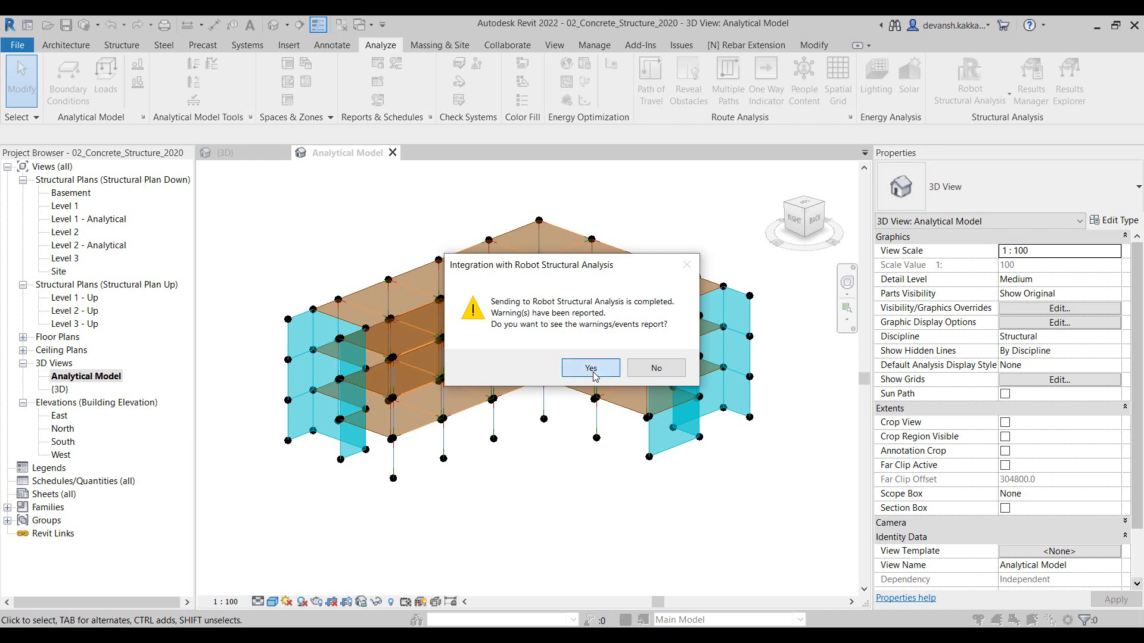
- Open the transfer's warnings report and scroll through the Warning list
{"action": "left_click", "coordinate": [589, 367]}
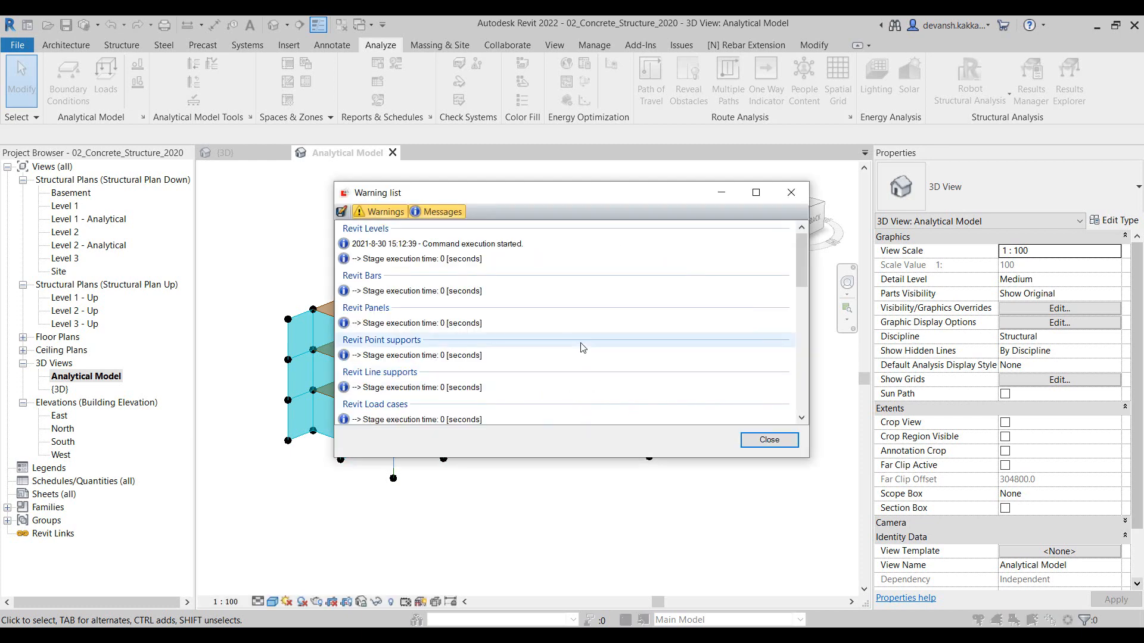
{"action": "scroll", "scroll_direction": "down", "scroll_amount": 3}
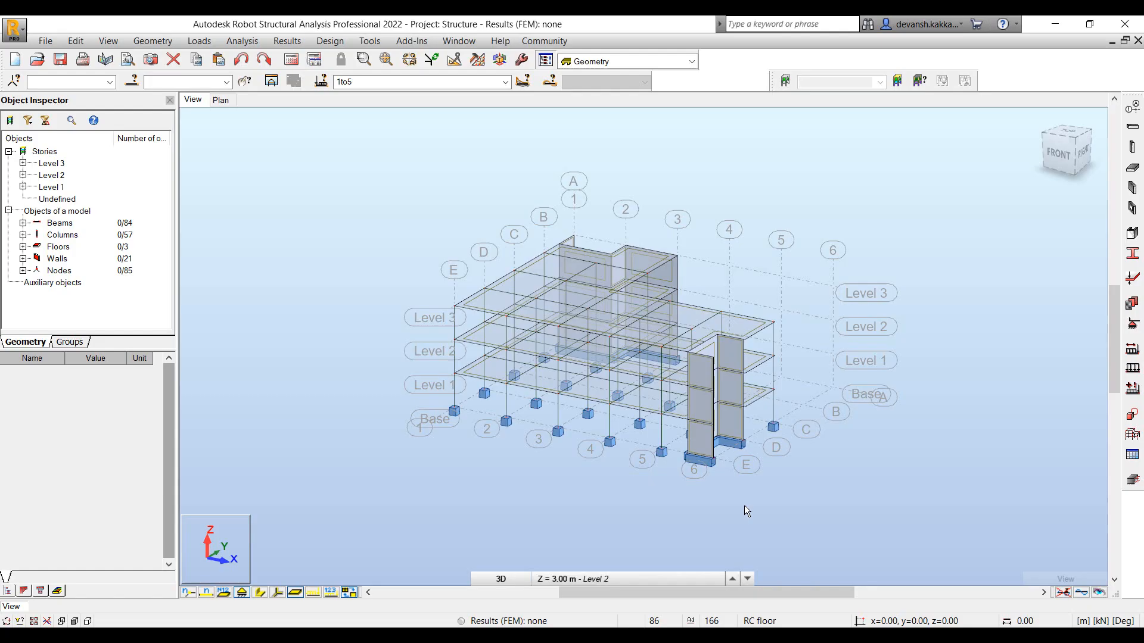
{"action": "mouse_move", "coordinate": [581, 459]}
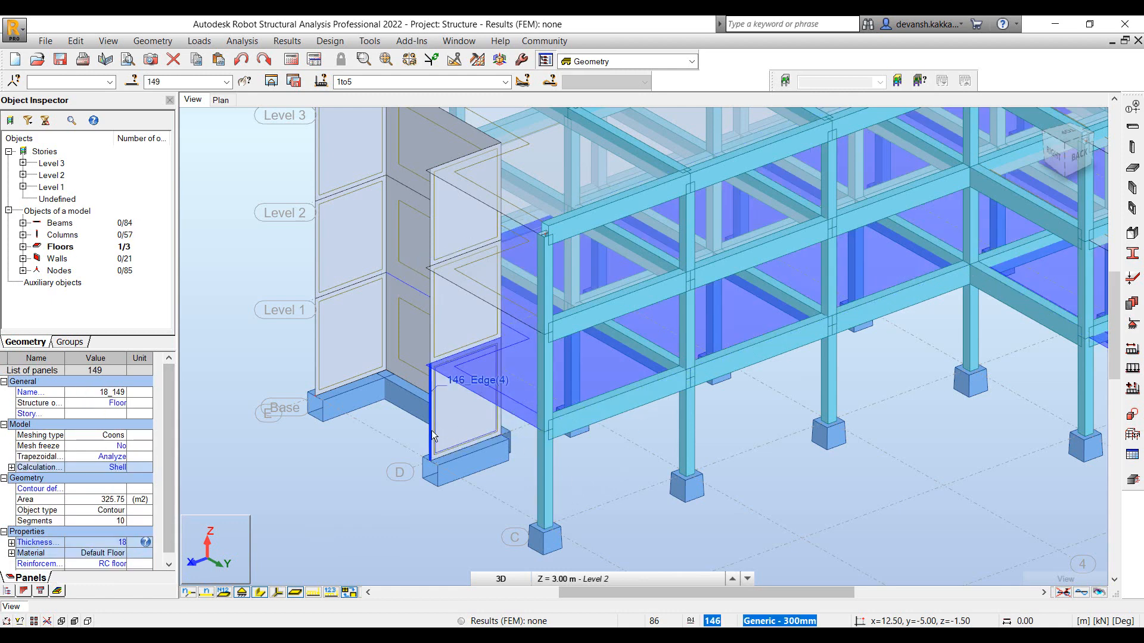
- Deselect the inspected floor panel by clicking empty space in the model
{"action": "left_click", "coordinate": [467, 408]}
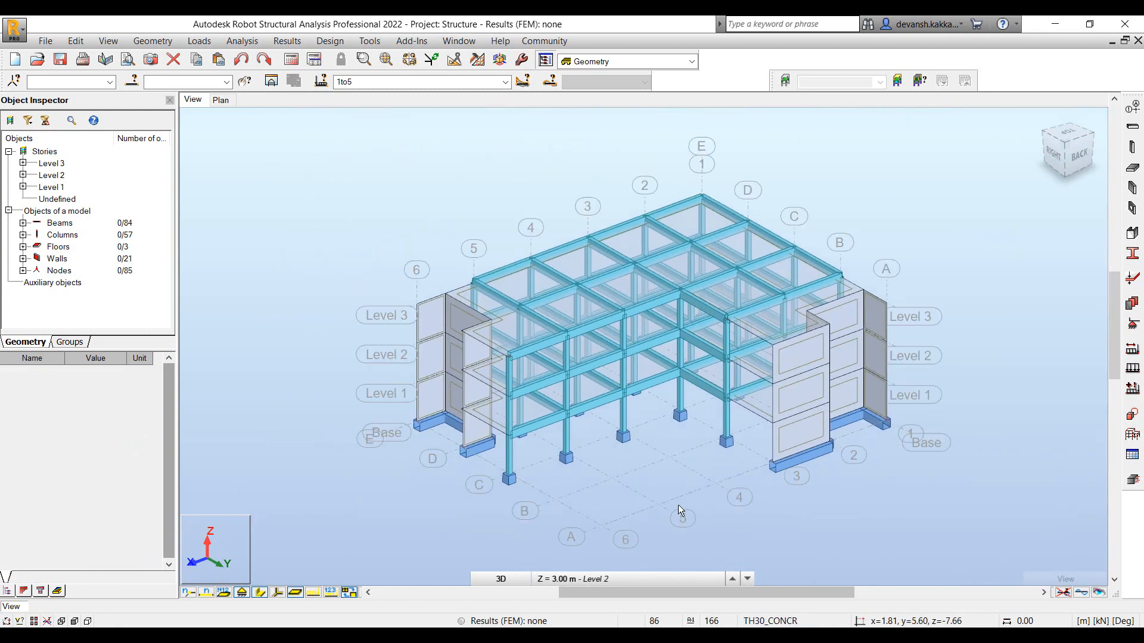
{"action": "mouse_move", "coordinate": [678, 482]}
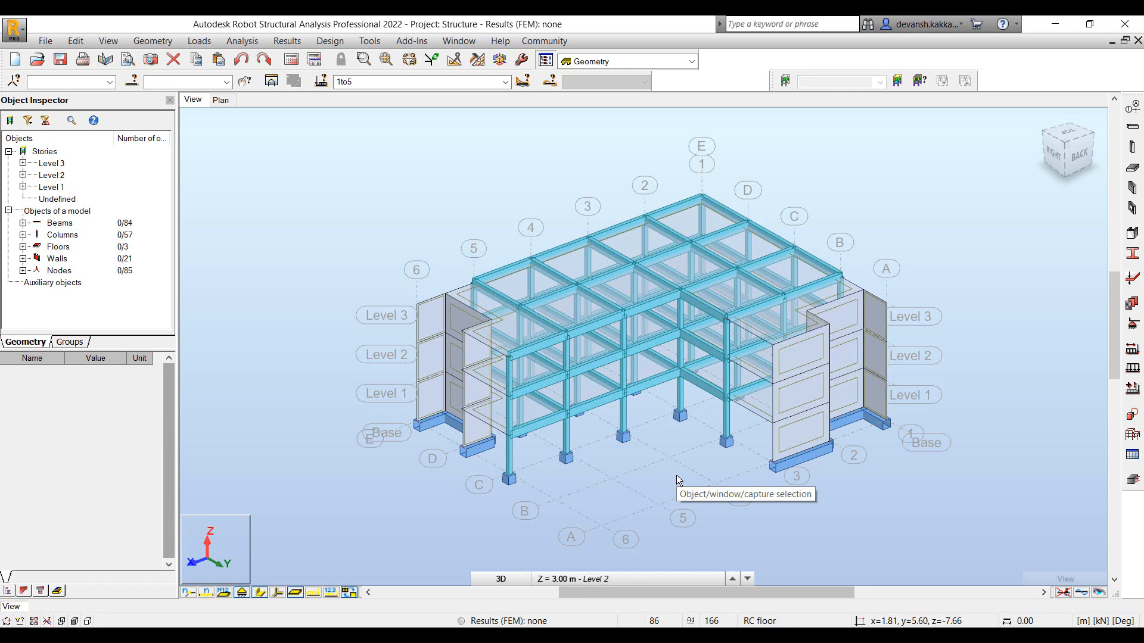
{"action": "mouse_move", "coordinate": [677, 480]}
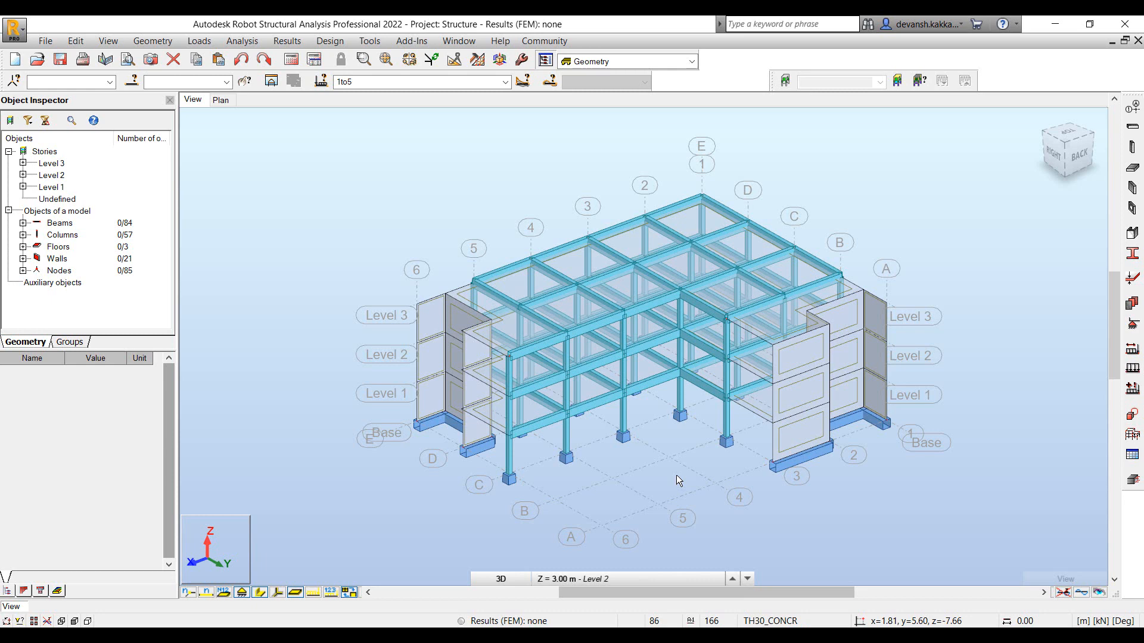
{"action": "mouse_move", "coordinate": [756, 525]}
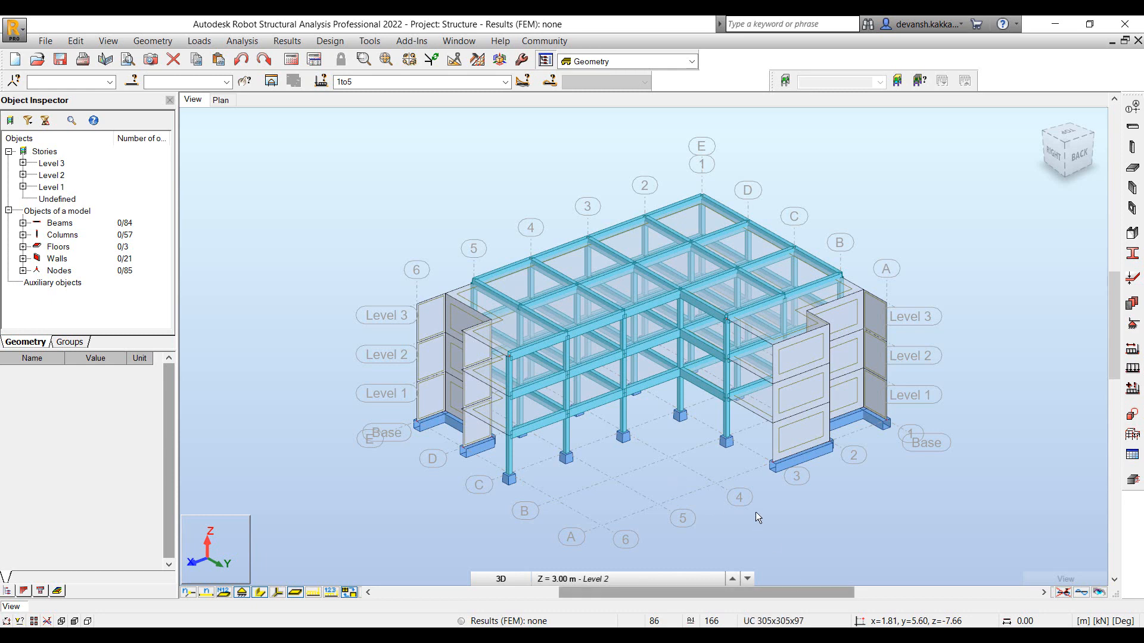
{"action": "mouse_move", "coordinate": [758, 517]}
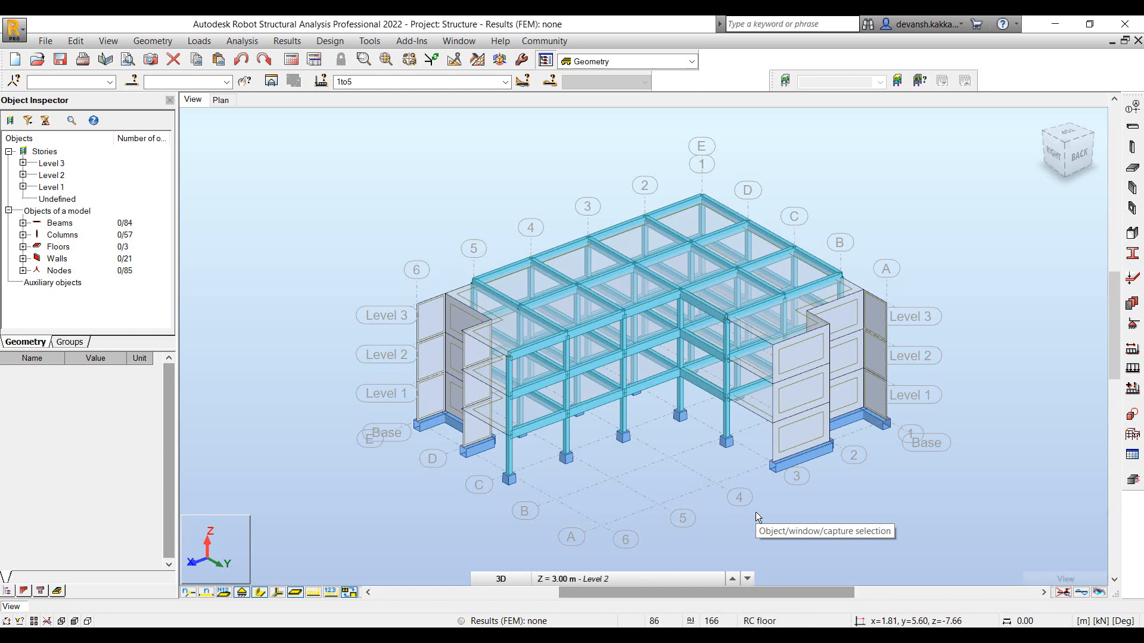